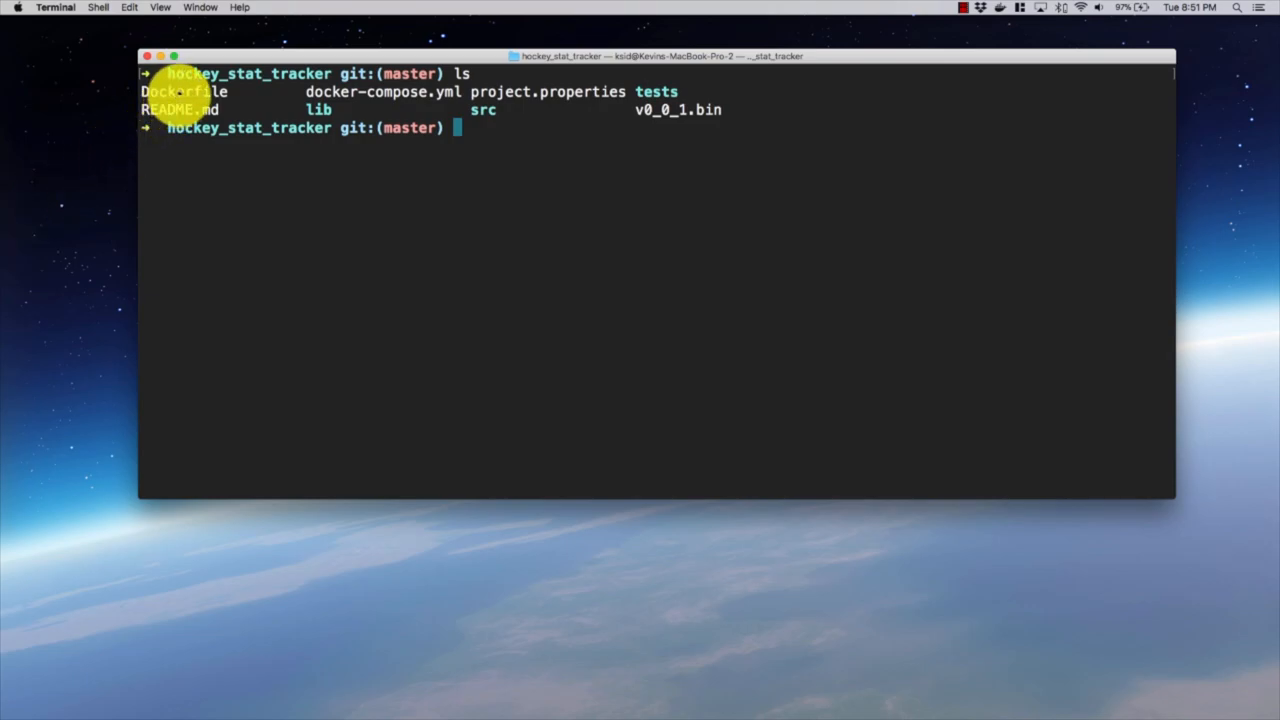
{"action": "mouse_move", "coordinate": [356, 104]}
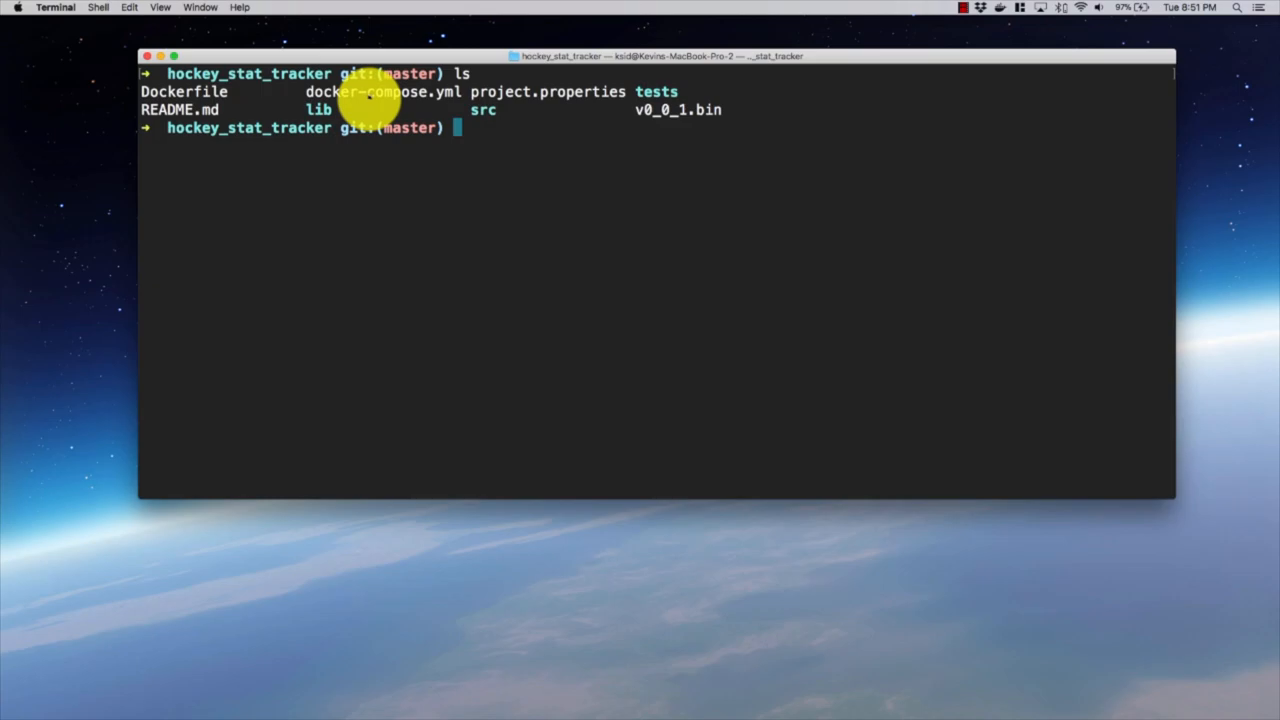
{"action": "mouse_move", "coordinate": [480, 110]}
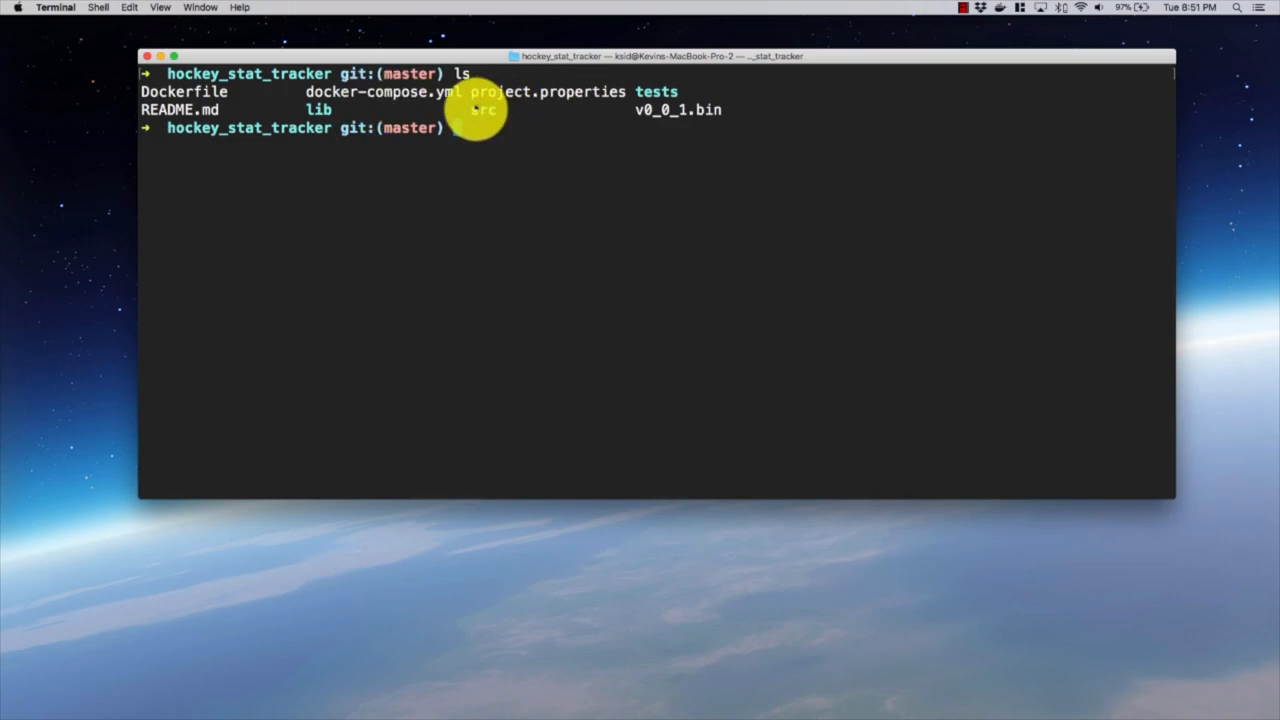
{"action": "mouse_move", "coordinate": [742, 140]}
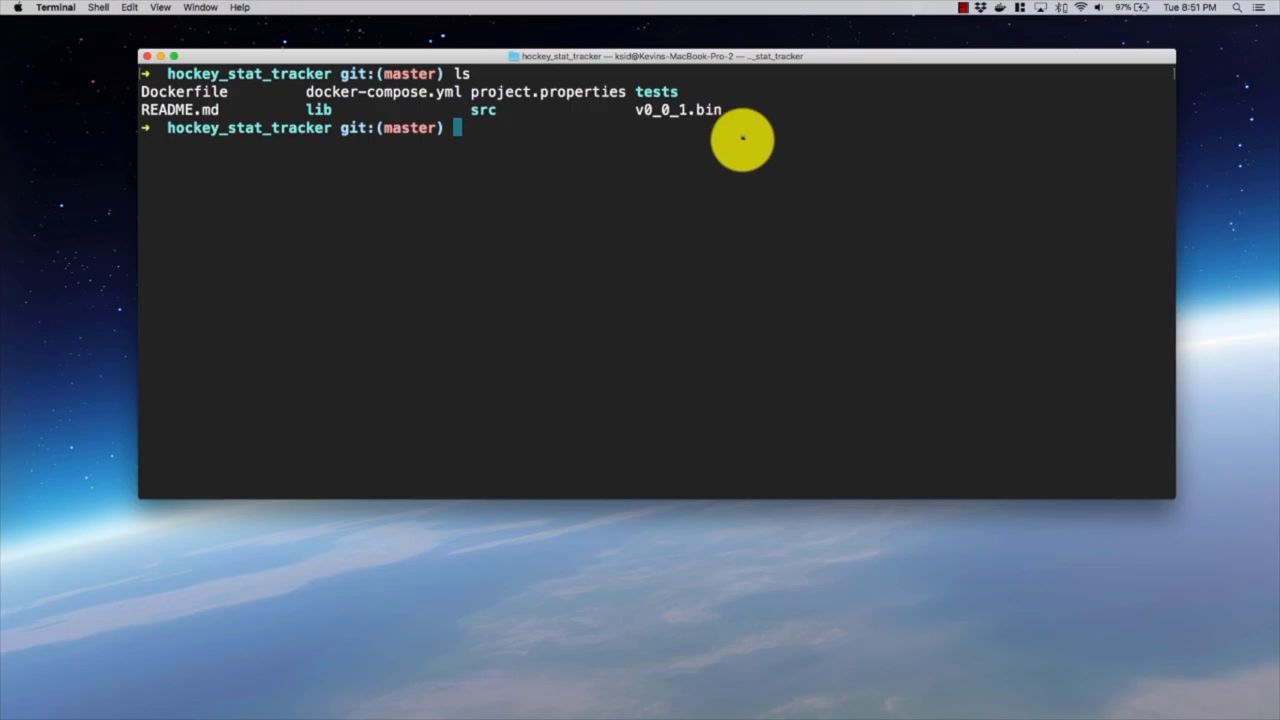
Begin the cat docker-compose.yml command to view the compose configuration.
{"action": "type", "text": "cat do"}
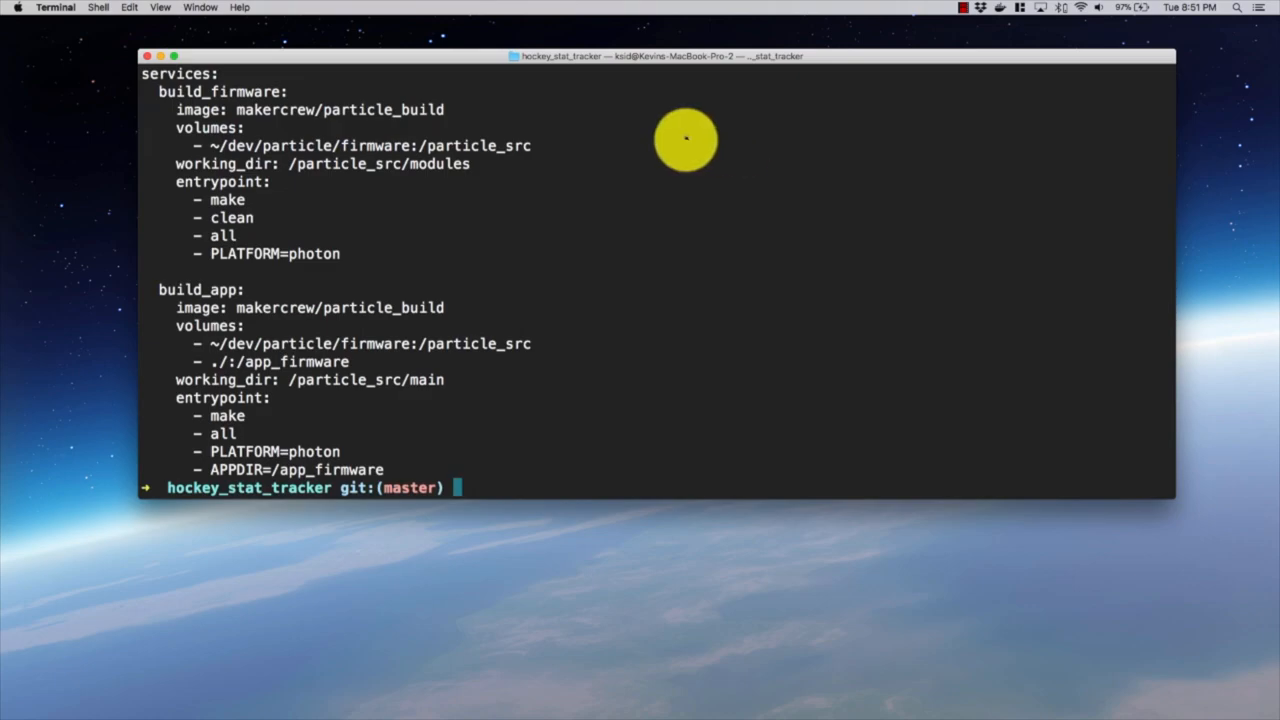
{"action": "mouse_move", "coordinate": [184, 100]}
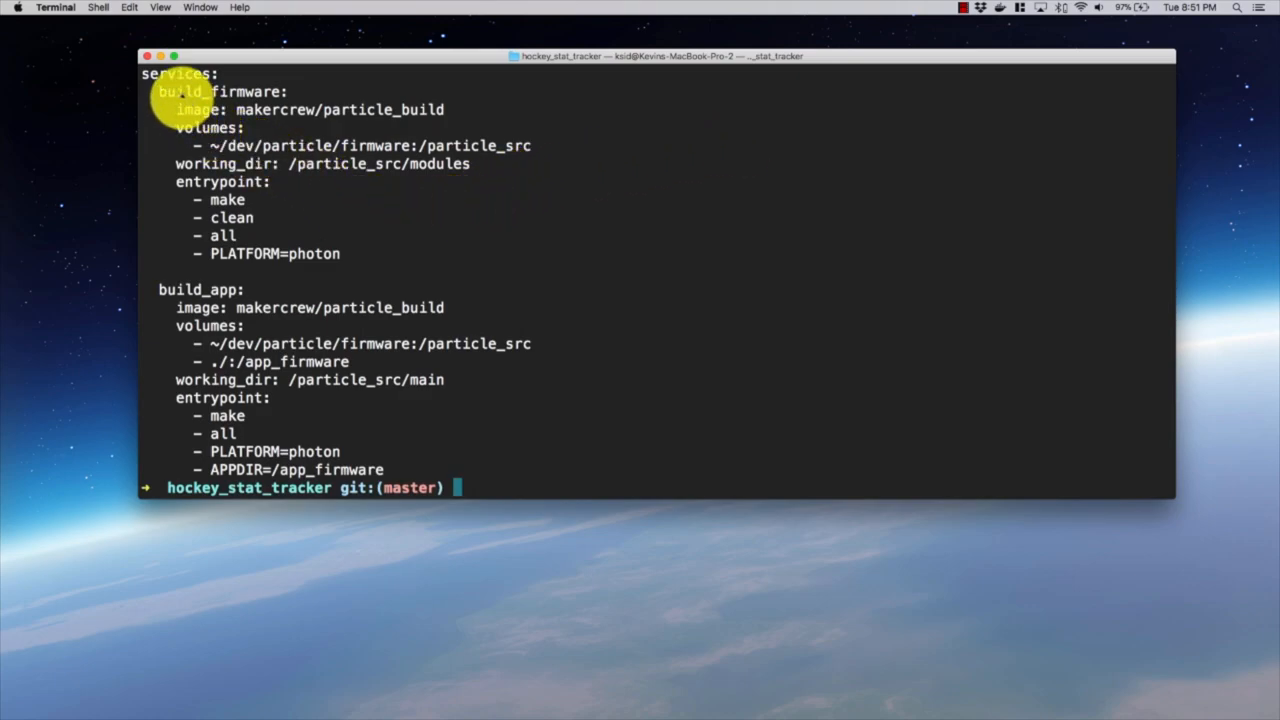
{"action": "mouse_move", "coordinate": [180, 290]}
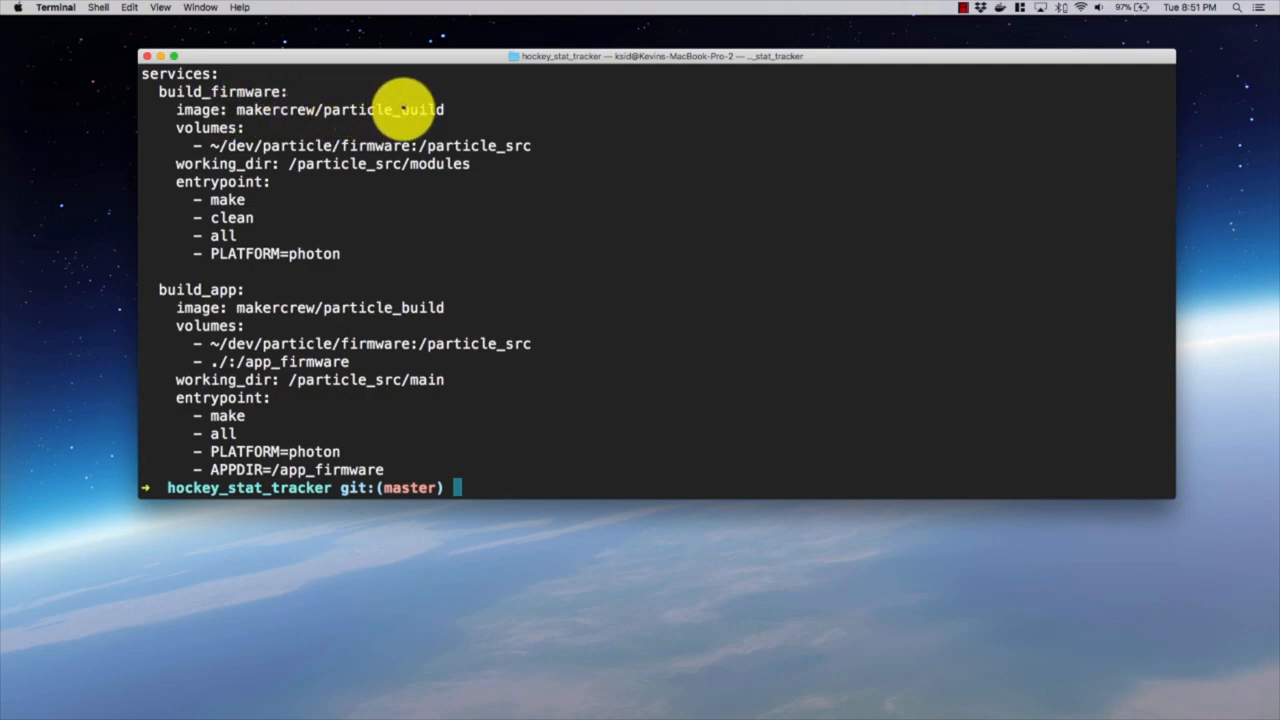
{"action": "mouse_move", "coordinate": [420, 108]}
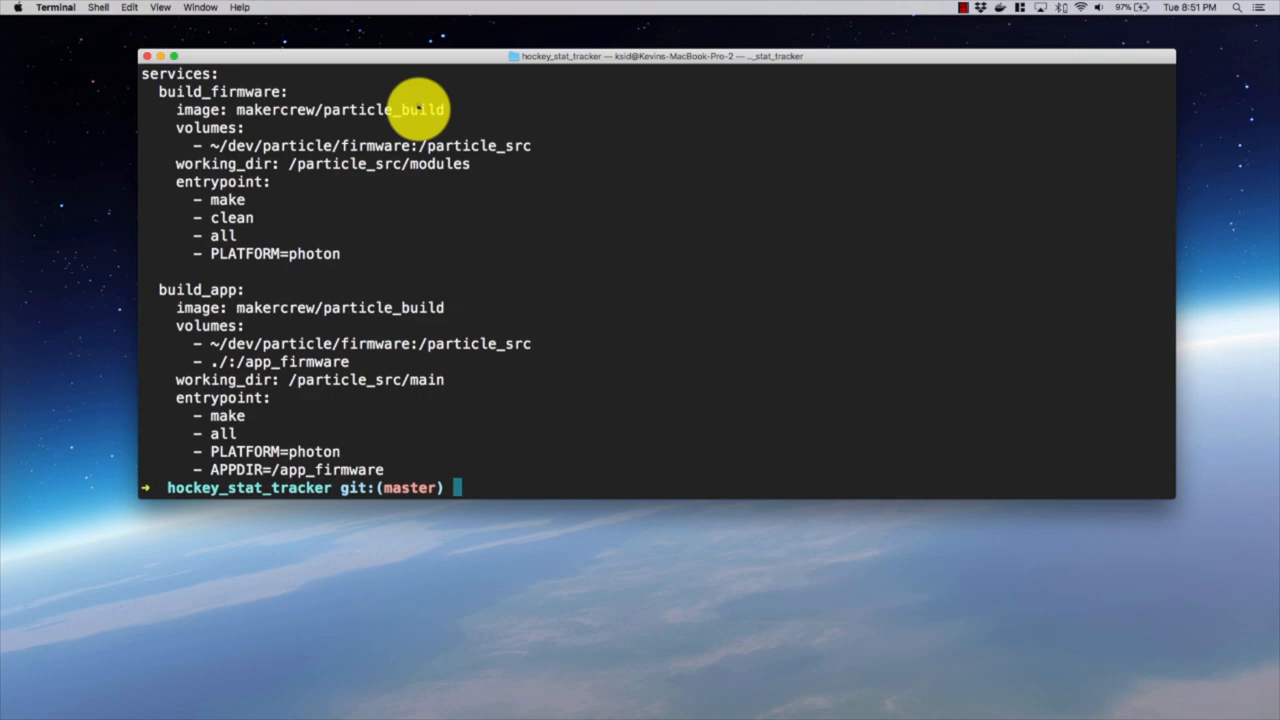
{"action": "mouse_move", "coordinate": [240, 140]}
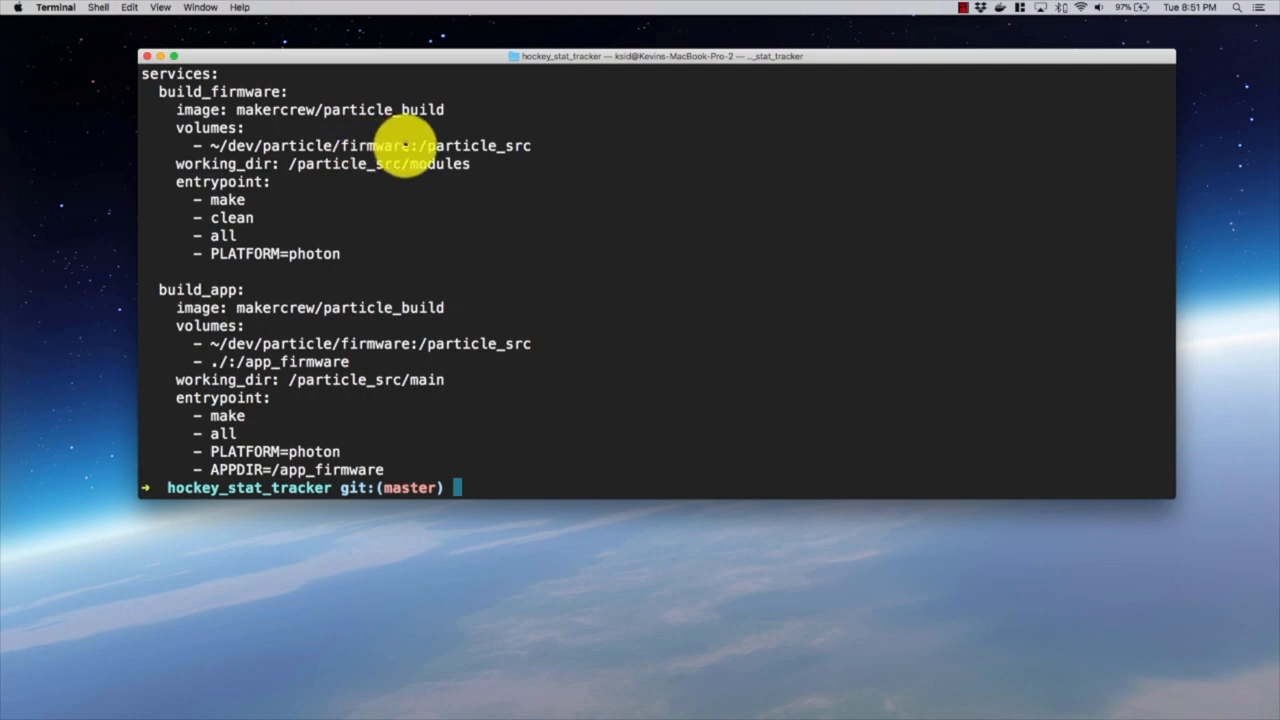
{"action": "mouse_move", "coordinate": [460, 136]}
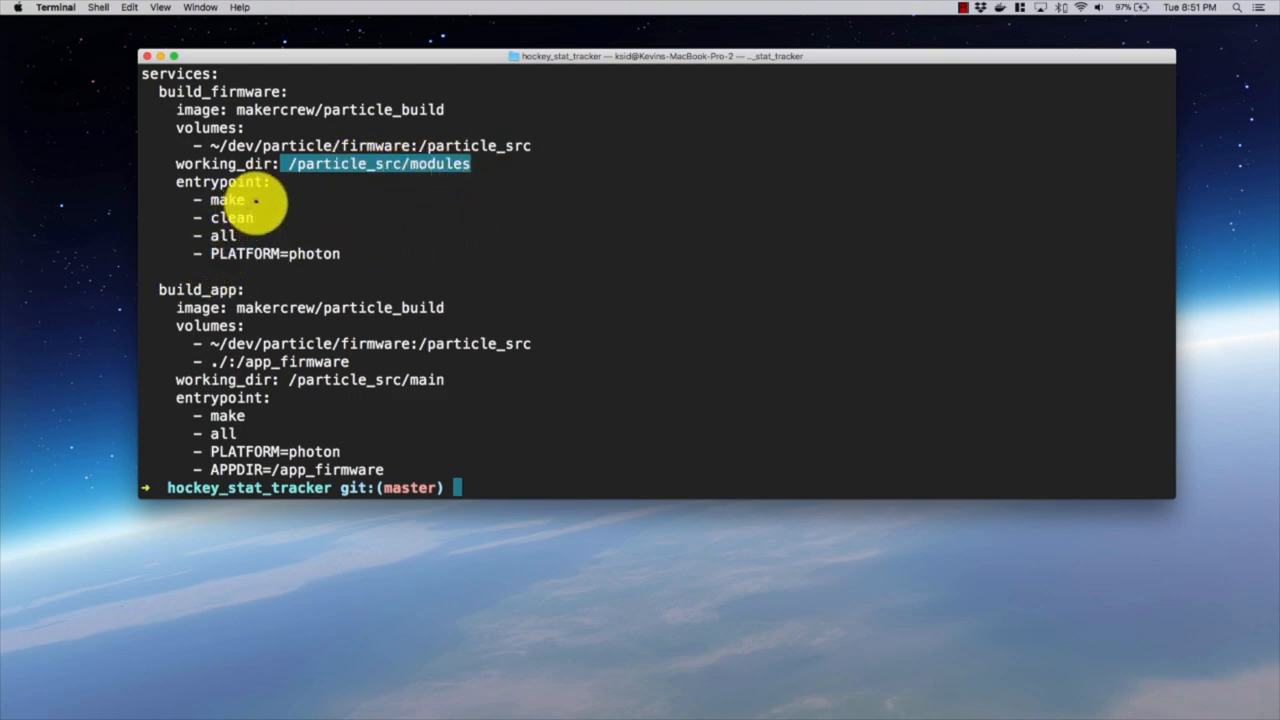
{"action": "mouse_move", "coordinate": [312, 260]}
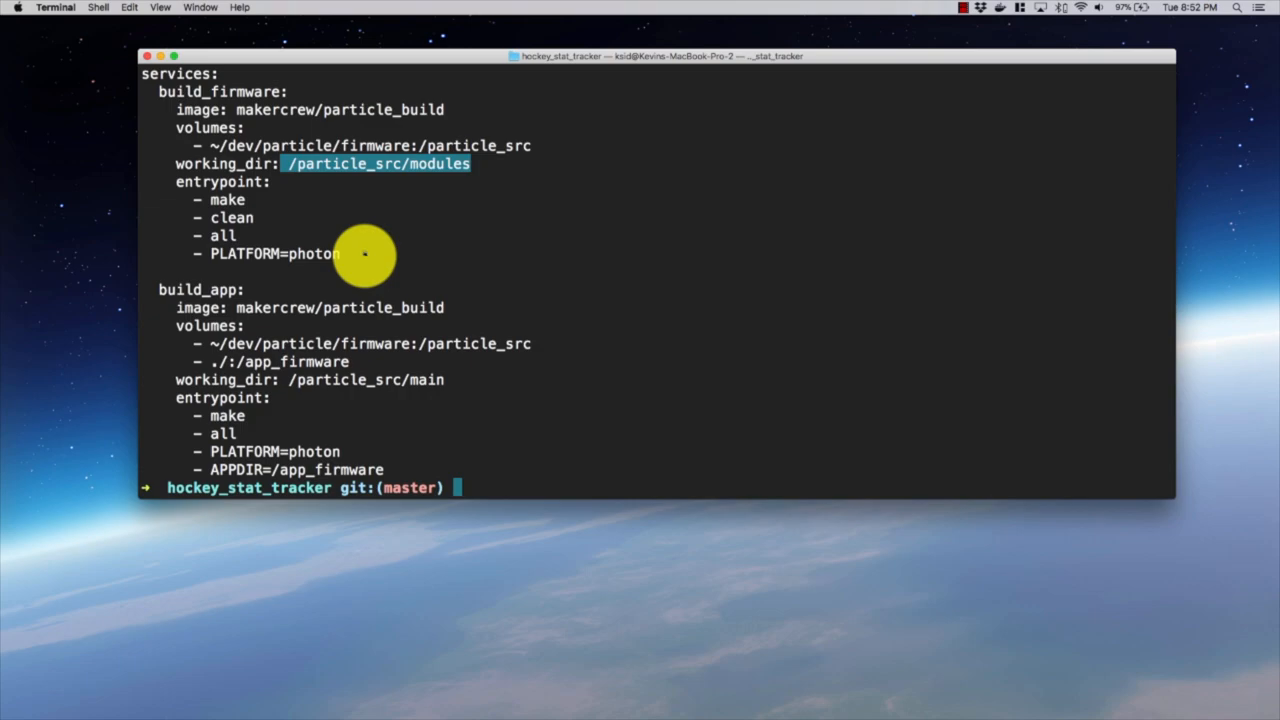
{"action": "mouse_move", "coordinate": [364, 244]}
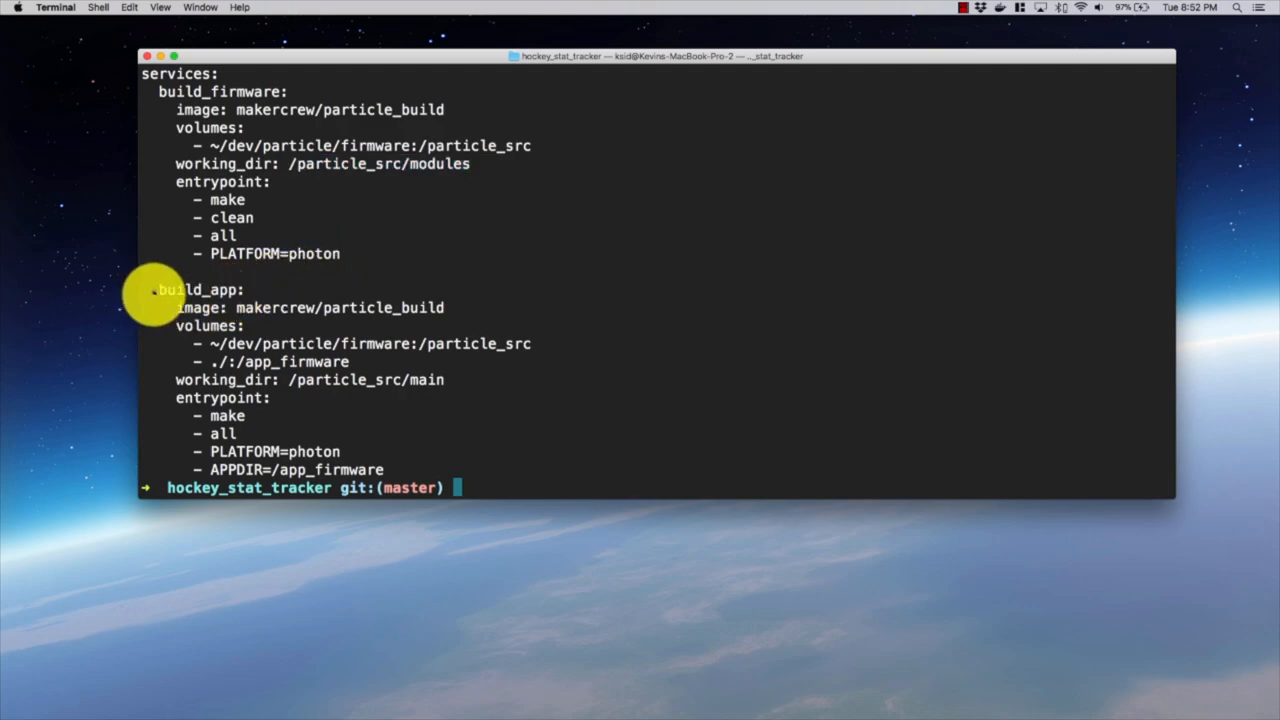
{"action": "double_click", "coordinate": [200, 288]}
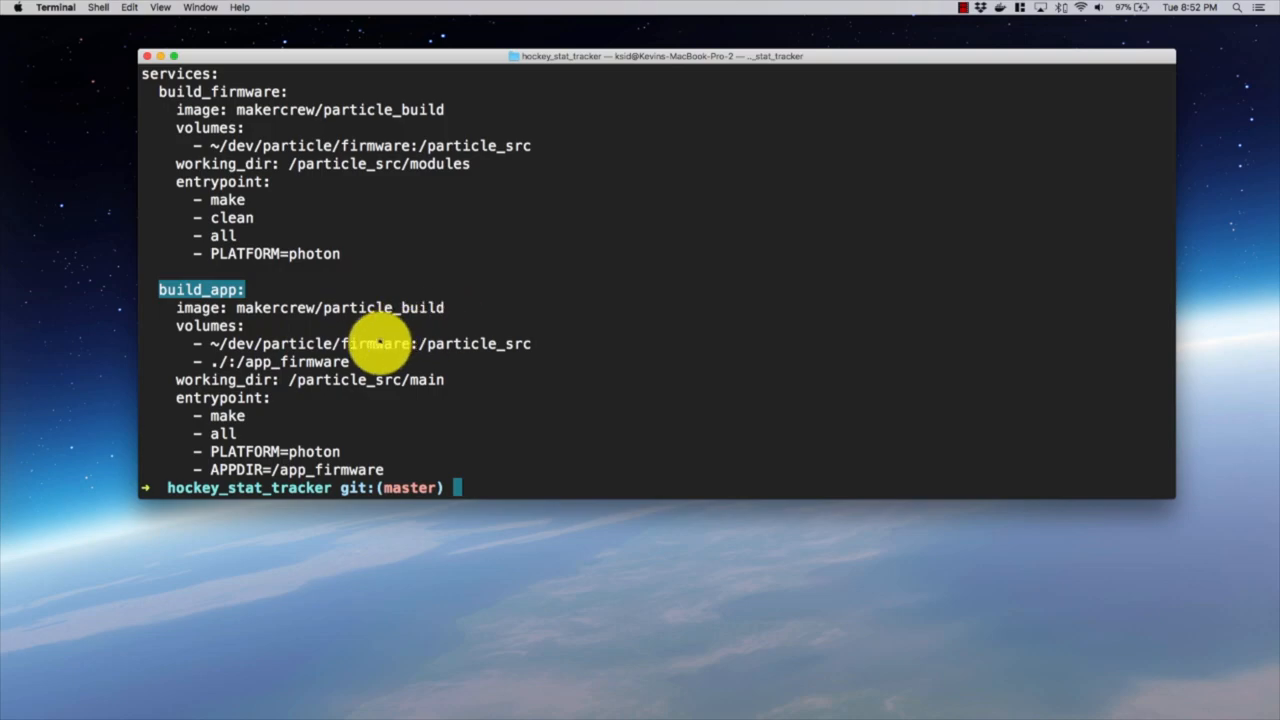
{"action": "mouse_move", "coordinate": [472, 352]}
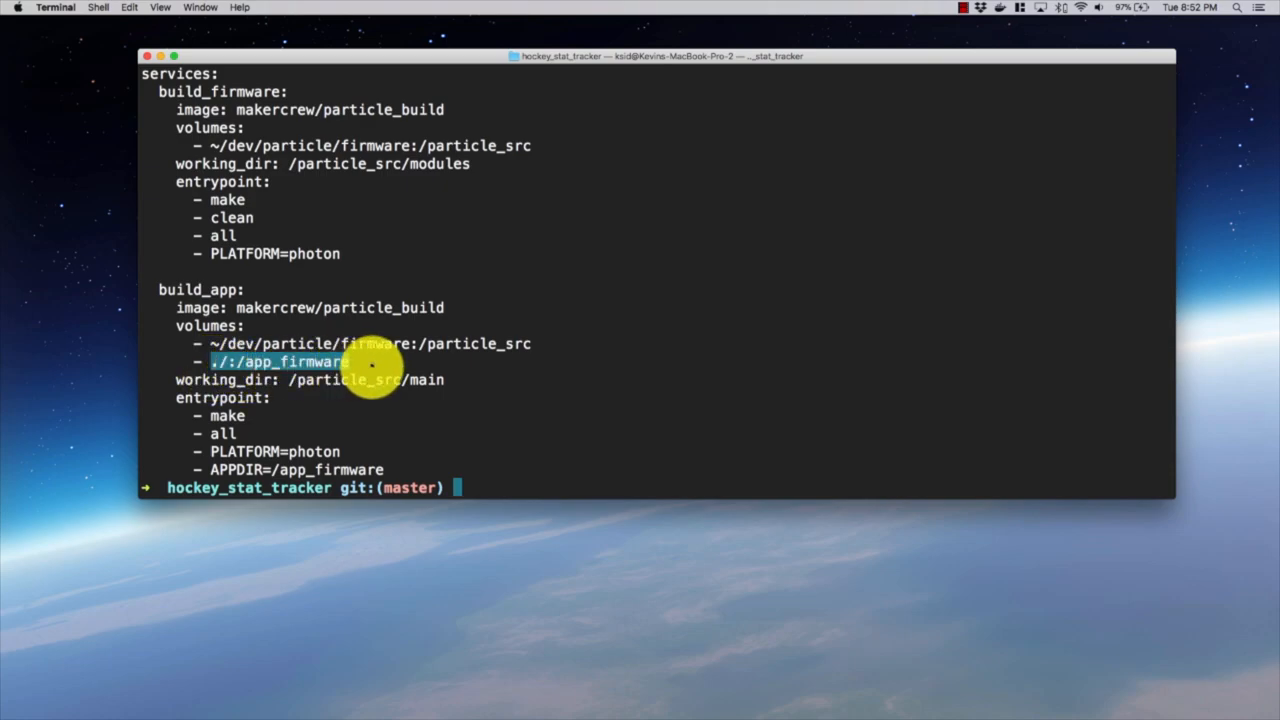
{"action": "mouse_move", "coordinate": [484, 364]}
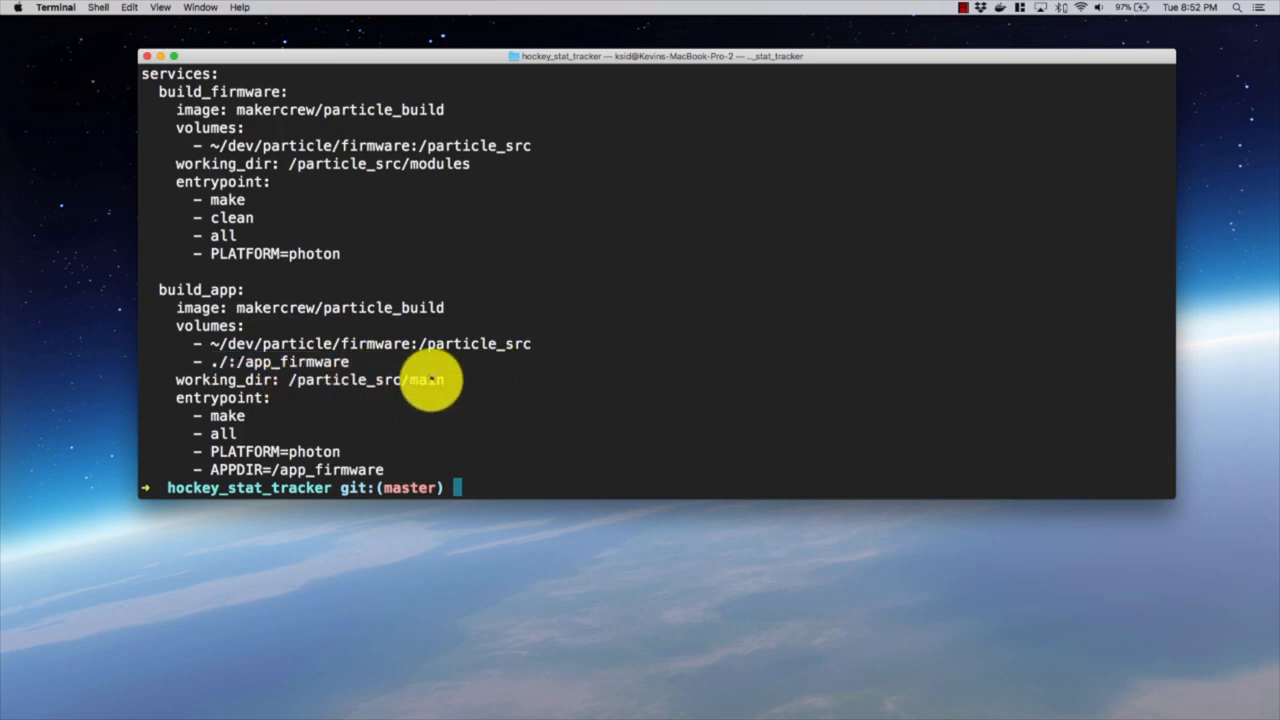
{"action": "mouse_move", "coordinate": [460, 380]}
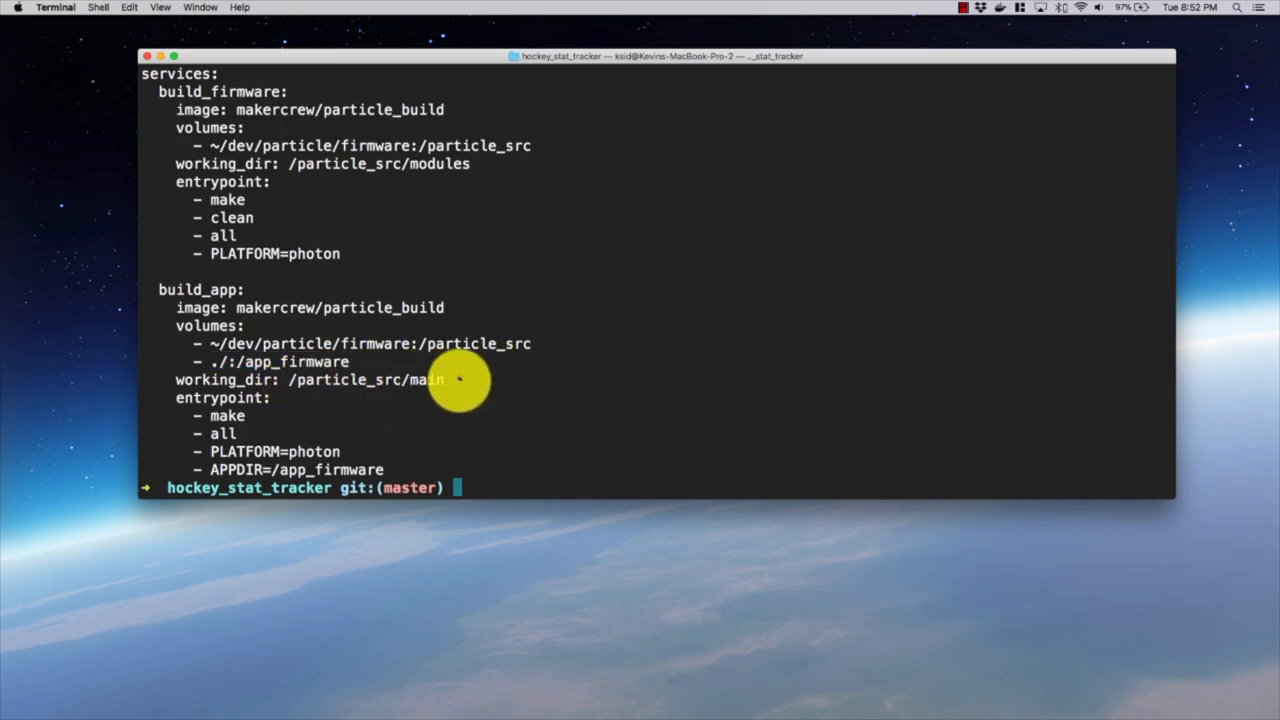
{"action": "mouse_move", "coordinate": [244, 424]}
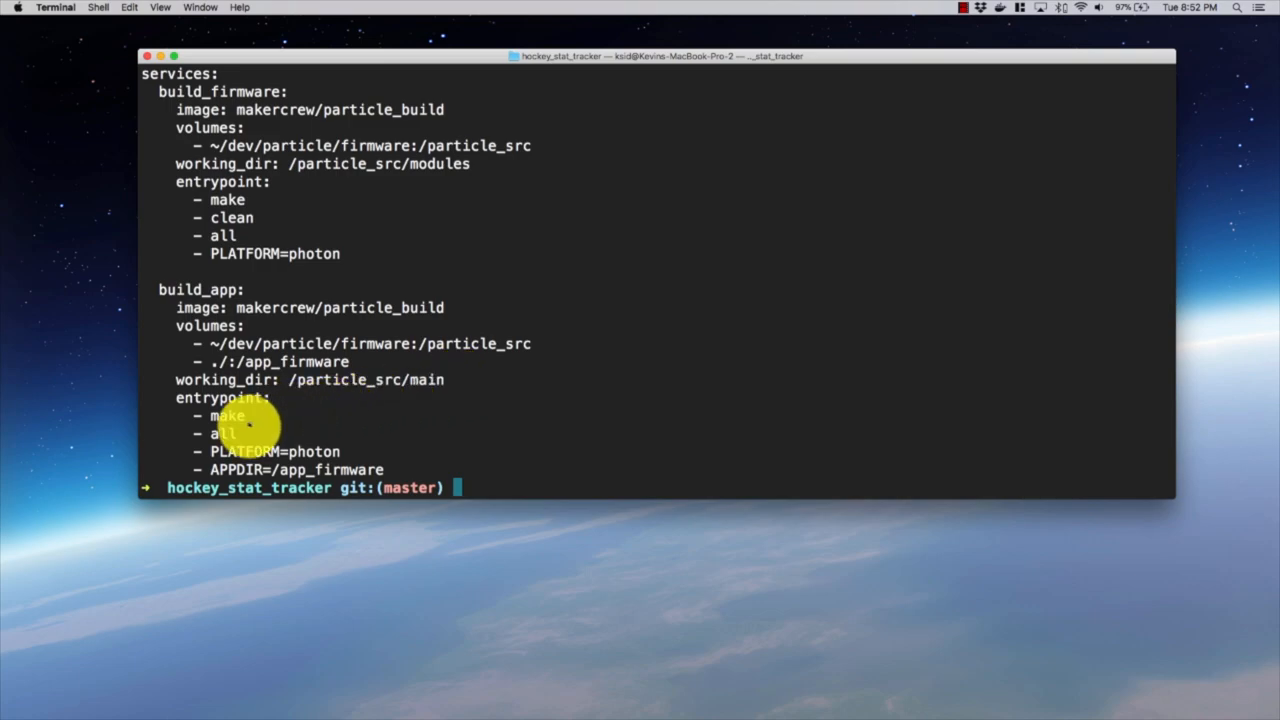
{"action": "mouse_move", "coordinate": [280, 442]}
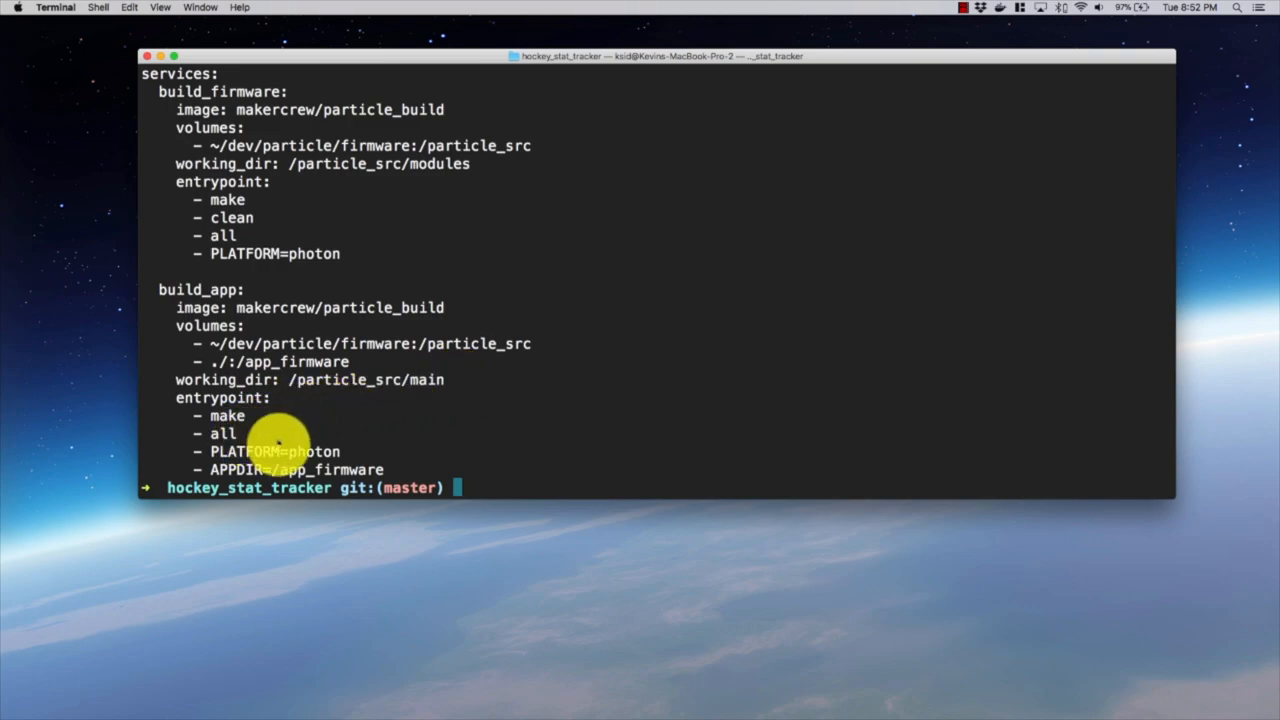
{"action": "mouse_move", "coordinate": [412, 462]}
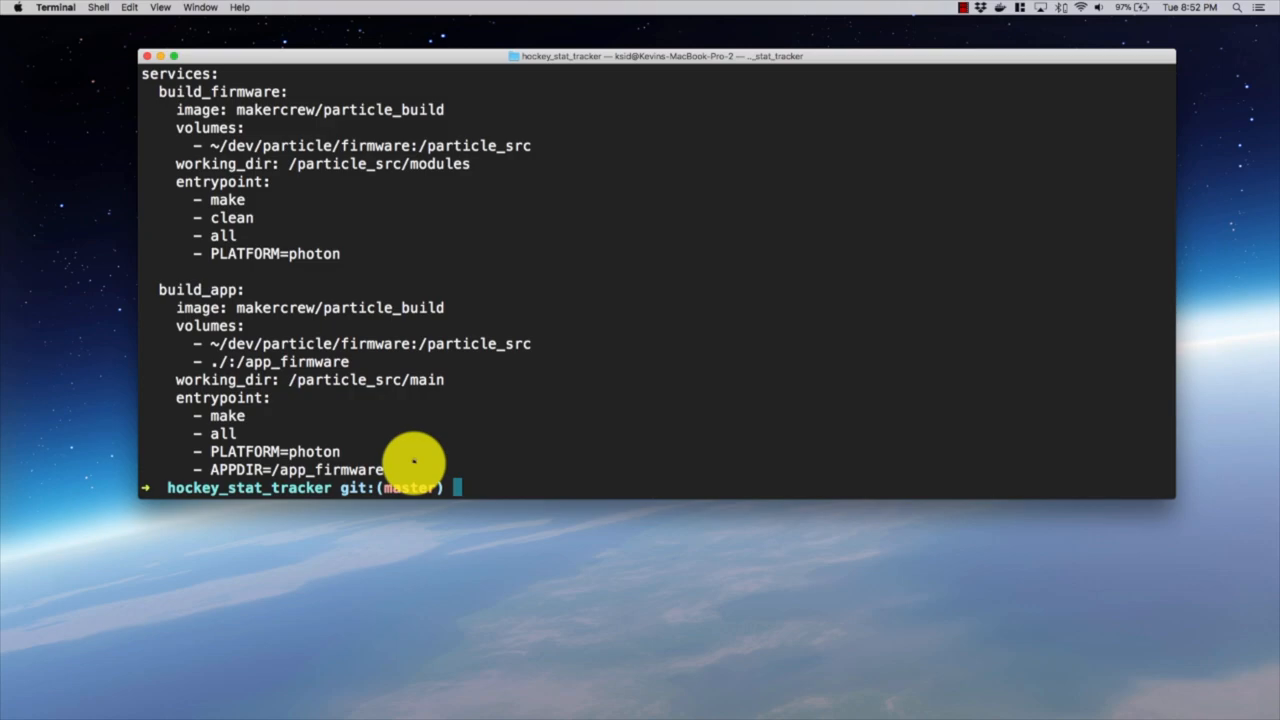
Enter docker-compose run --rm build_app to build the app firmware in a throwaway container.
{"action": "type", "text": "d"}
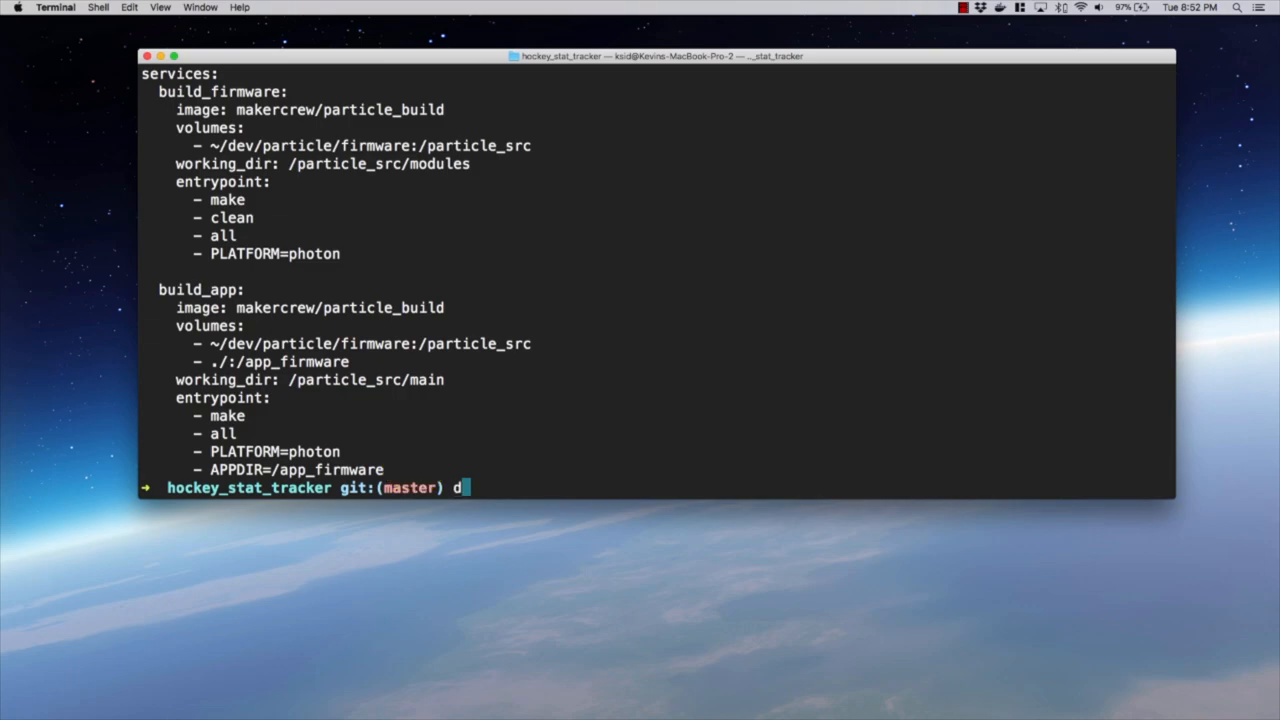
{"action": "type", "text": "ocker-"}
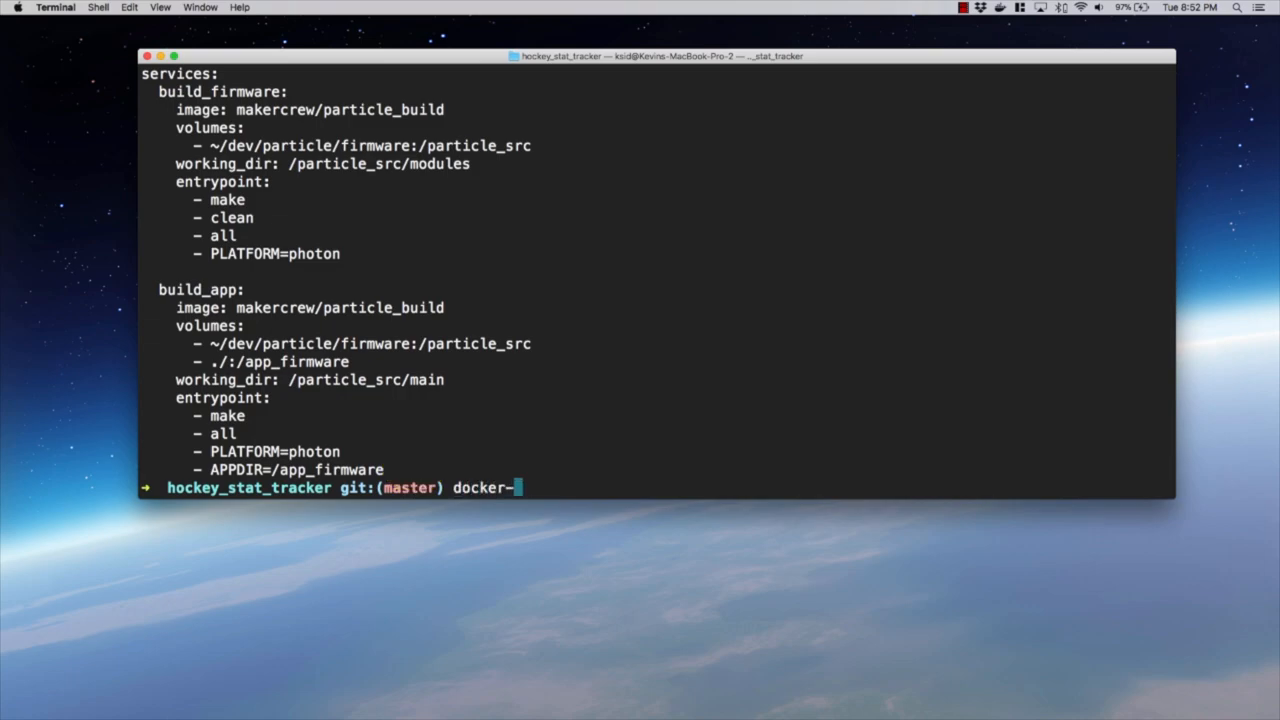
{"action": "type", "text": "compose"}
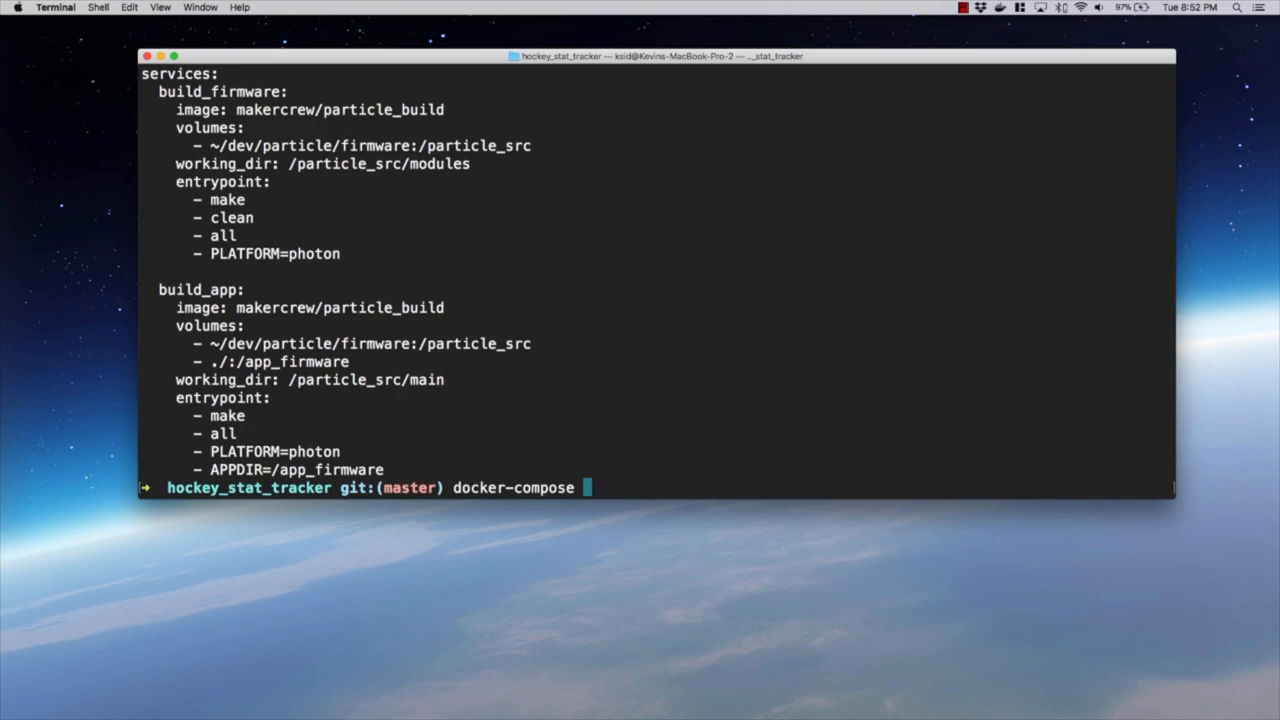
{"action": "type", "text": "run"}
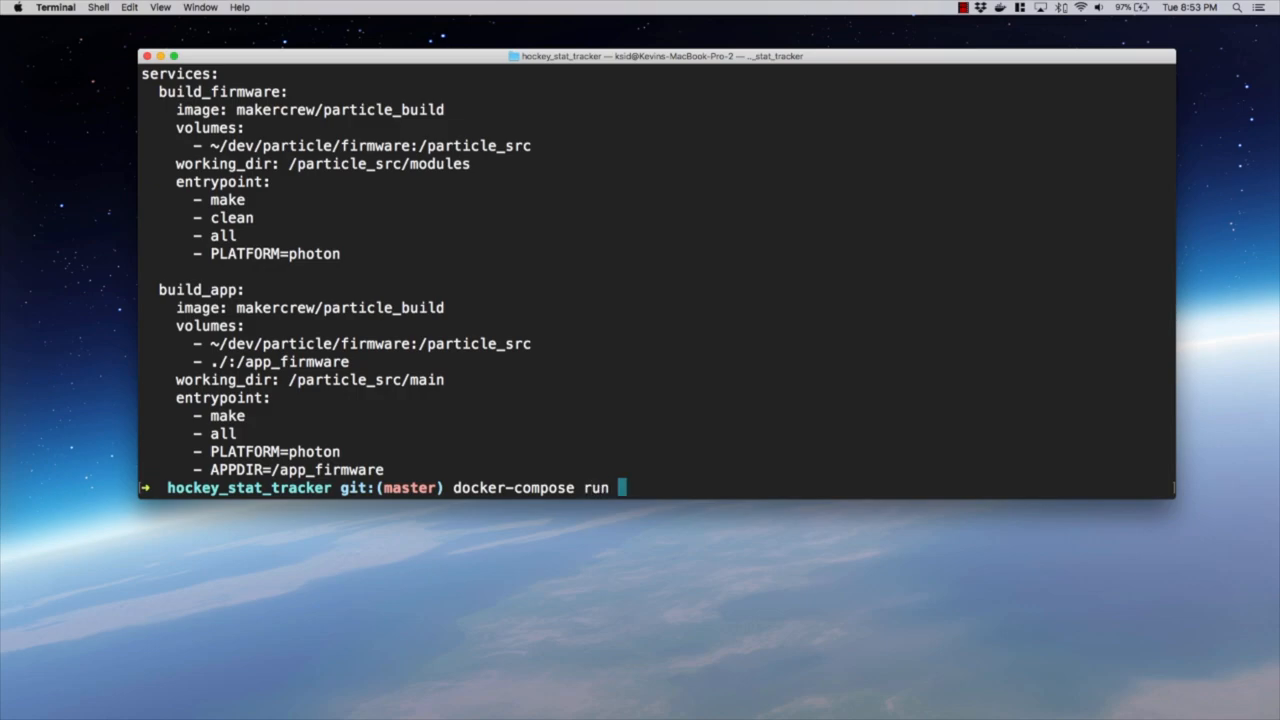
{"action": "type", "text": "--rm"}
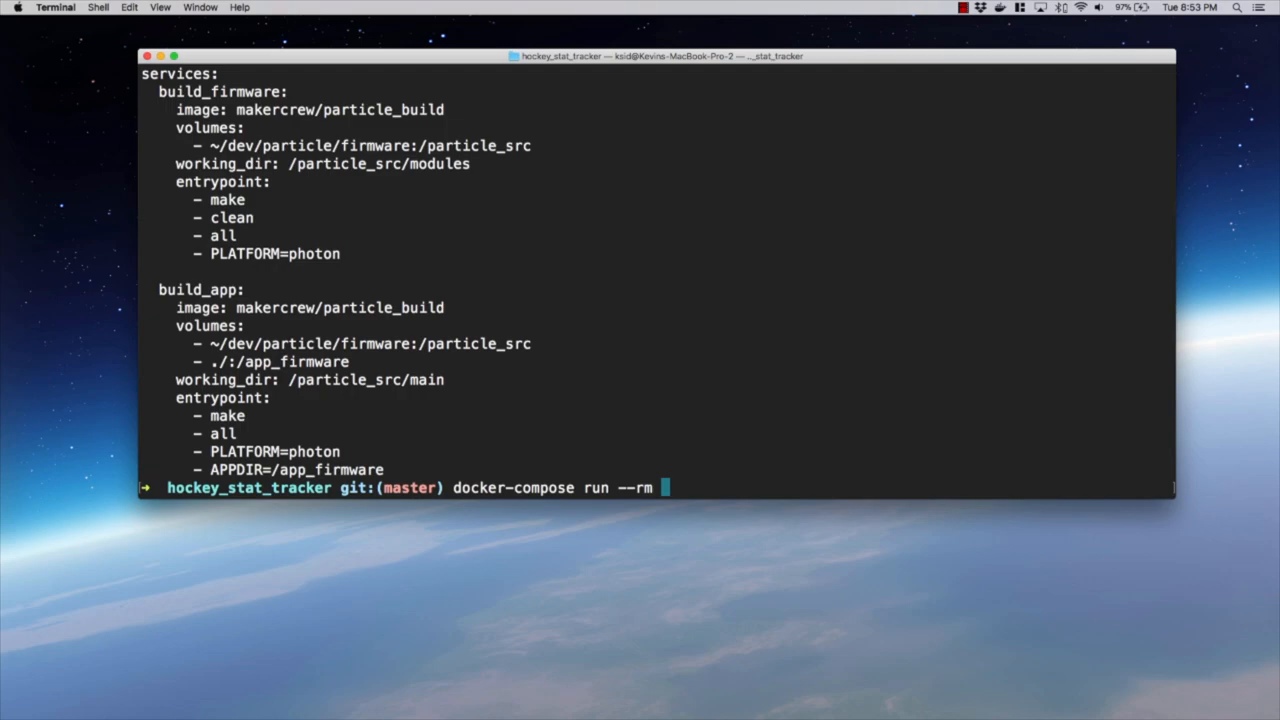
{"action": "type", "text": "build_"}
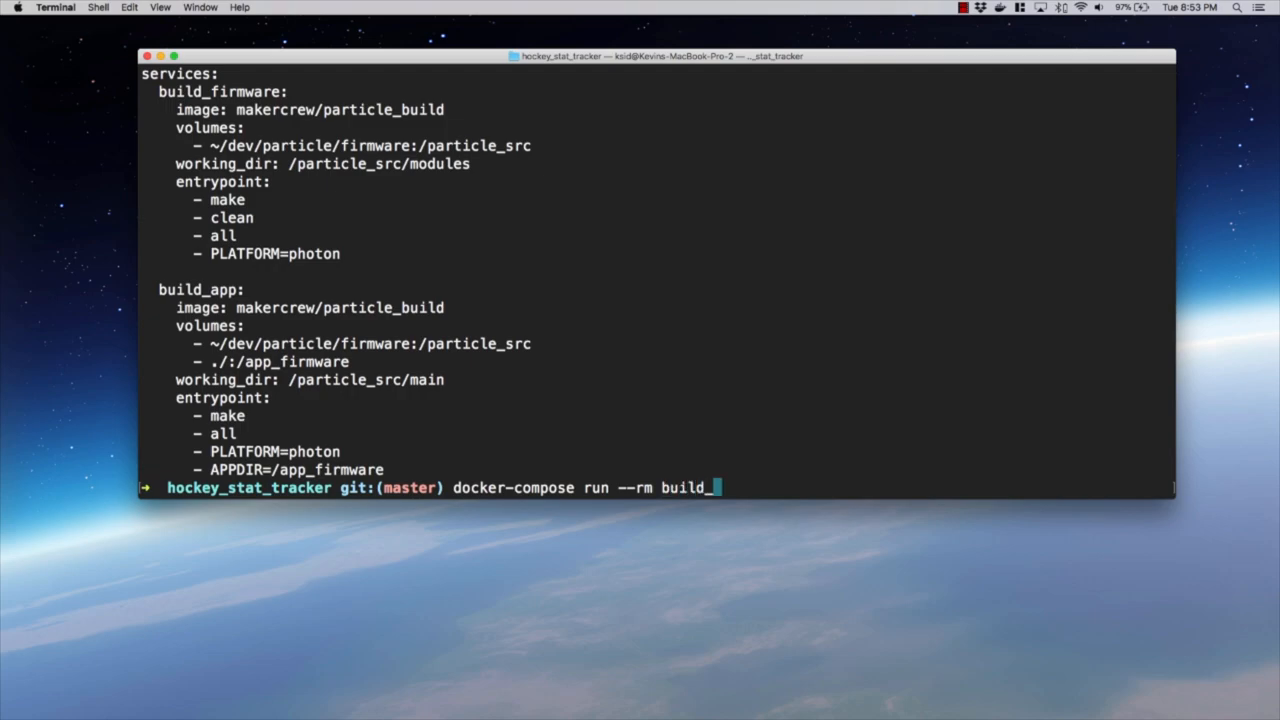
{"action": "type", "text": "app"}
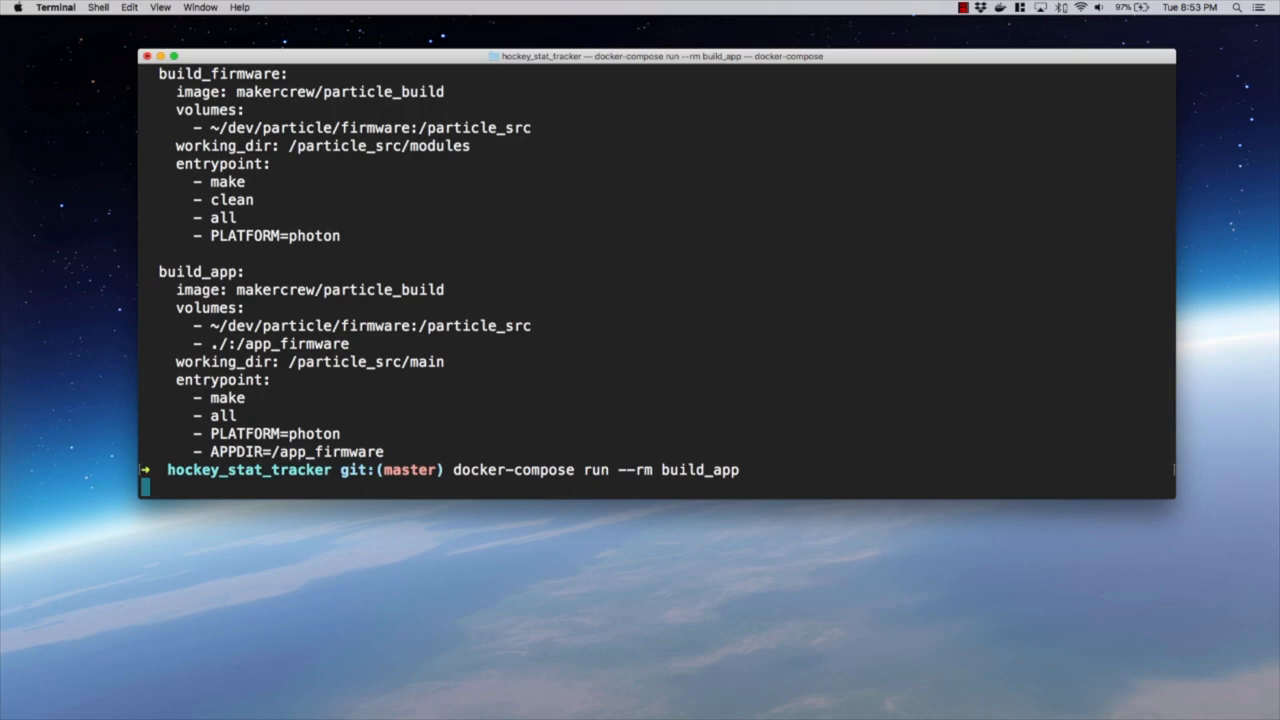
Run the build_app service and follow the make output until app_firmware.elf, .hex and .lst are written.
{"action": "key", "text": "return"}
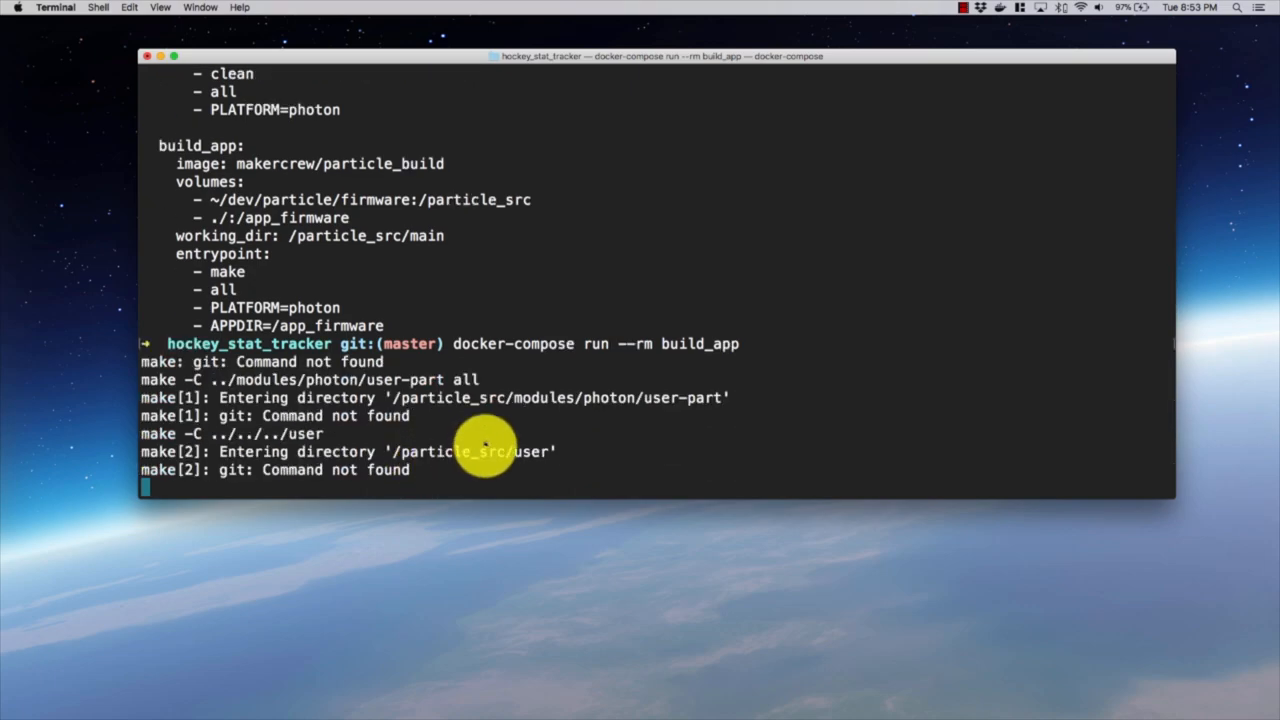
{"action": "mouse_move", "coordinate": [216, 414]}
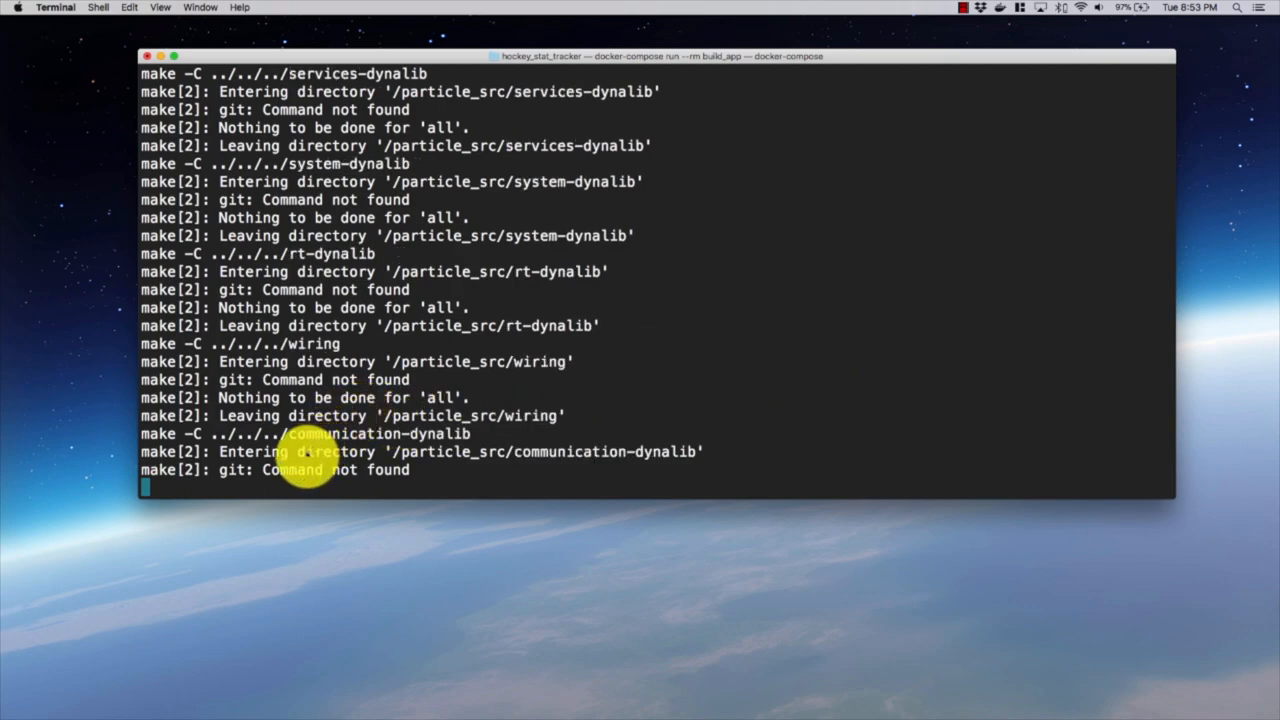
{"action": "scroll", "scroll_direction": "down", "scroll_amount": 3}
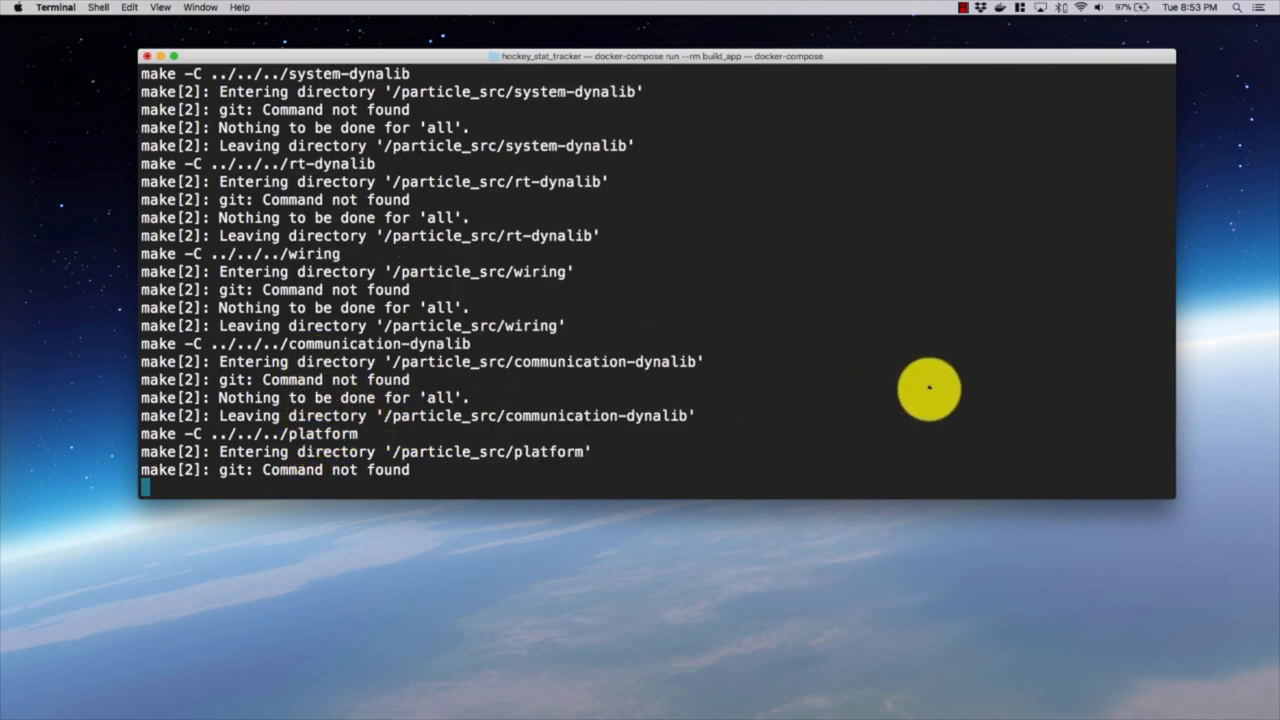
{"action": "scroll", "scroll_direction": "down", "scroll_amount": 3}
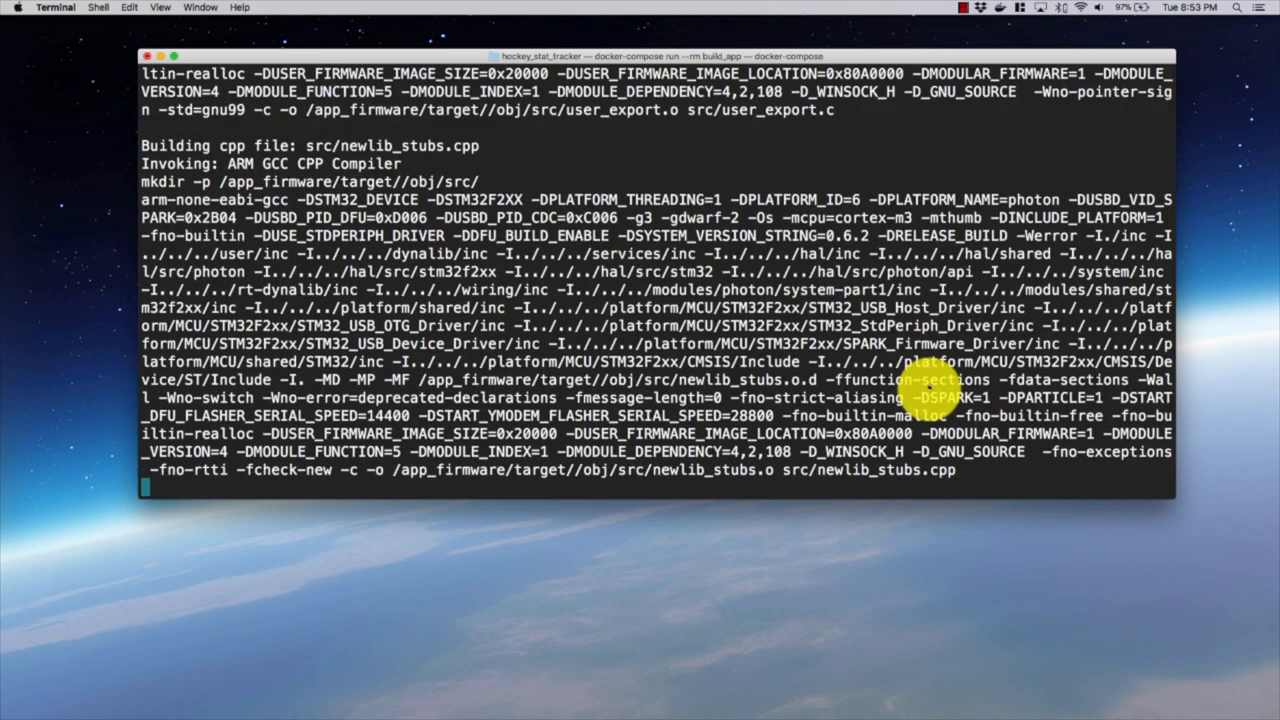
{"action": "scroll", "scroll_direction": "down", "scroll_amount": 3}
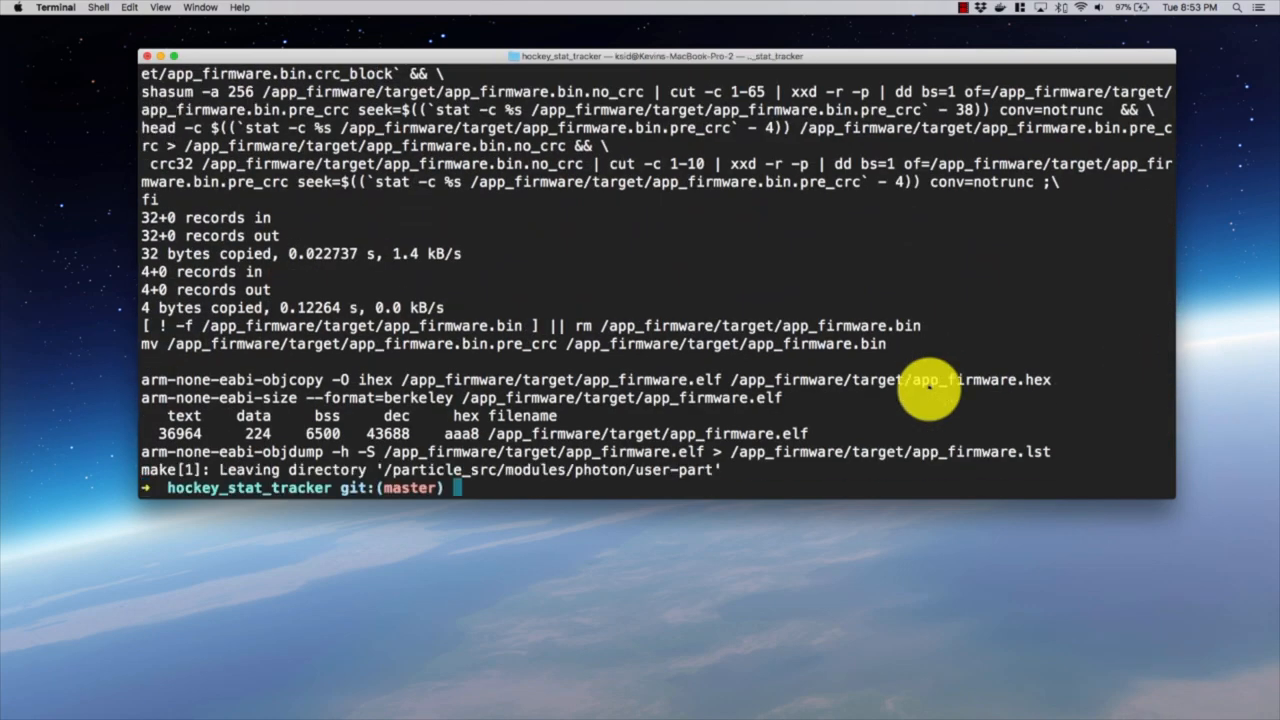
{"action": "mouse_move", "coordinate": [180, 420]}
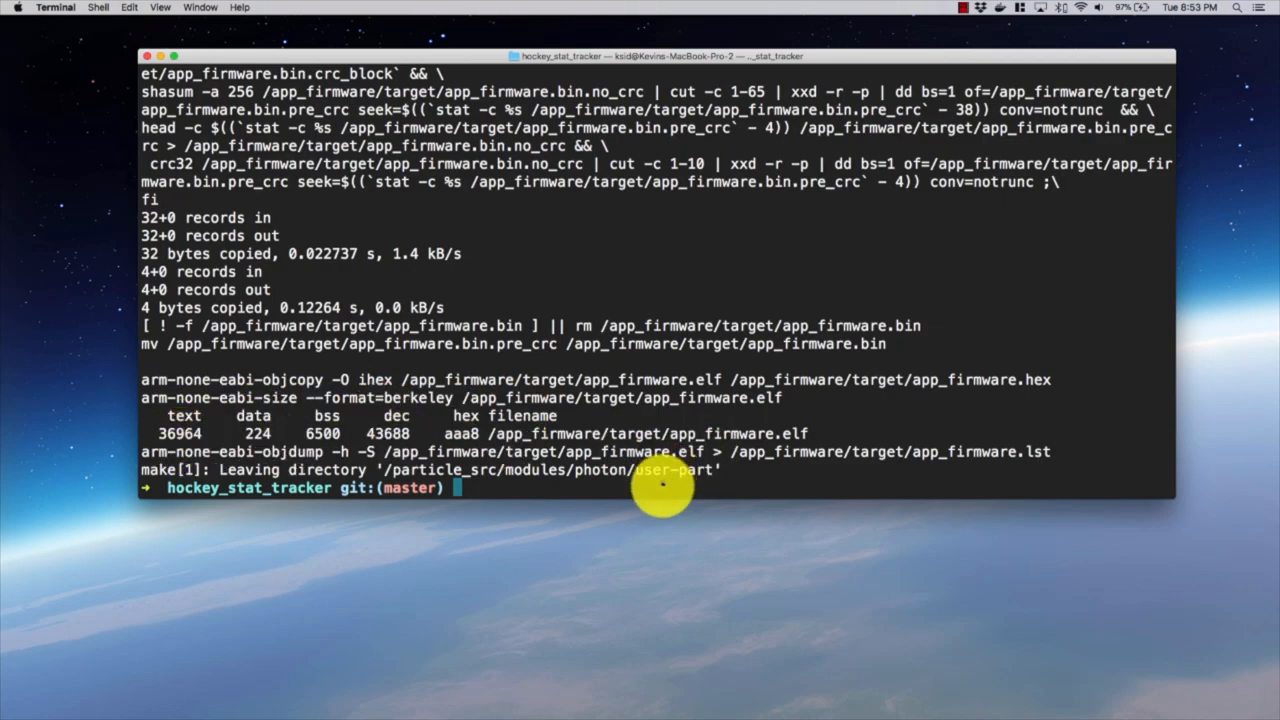
Clear the screen, move into target and list app_firmware.bin, .elf, .hex, .lst, .map and obj.
{"action": "type", "text": "clear"}
{"action": "type", "text": "ls"}
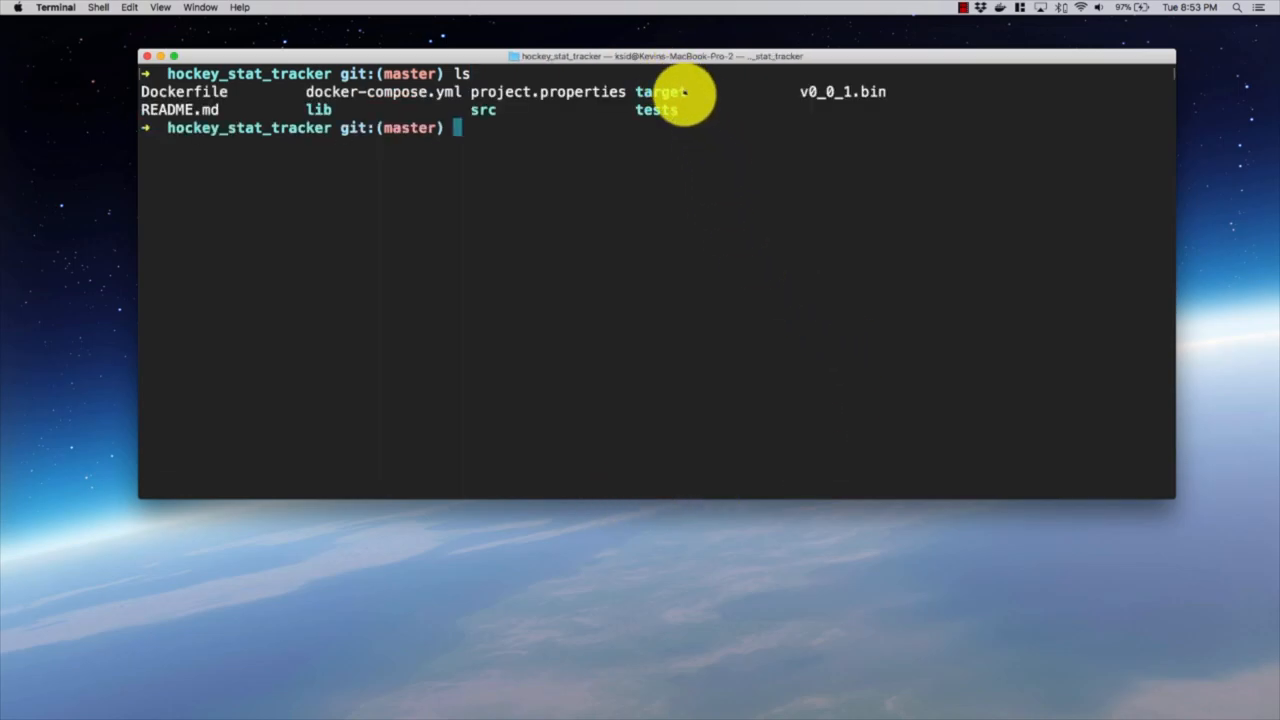
{"action": "mouse_move", "coordinate": [490, 124]}
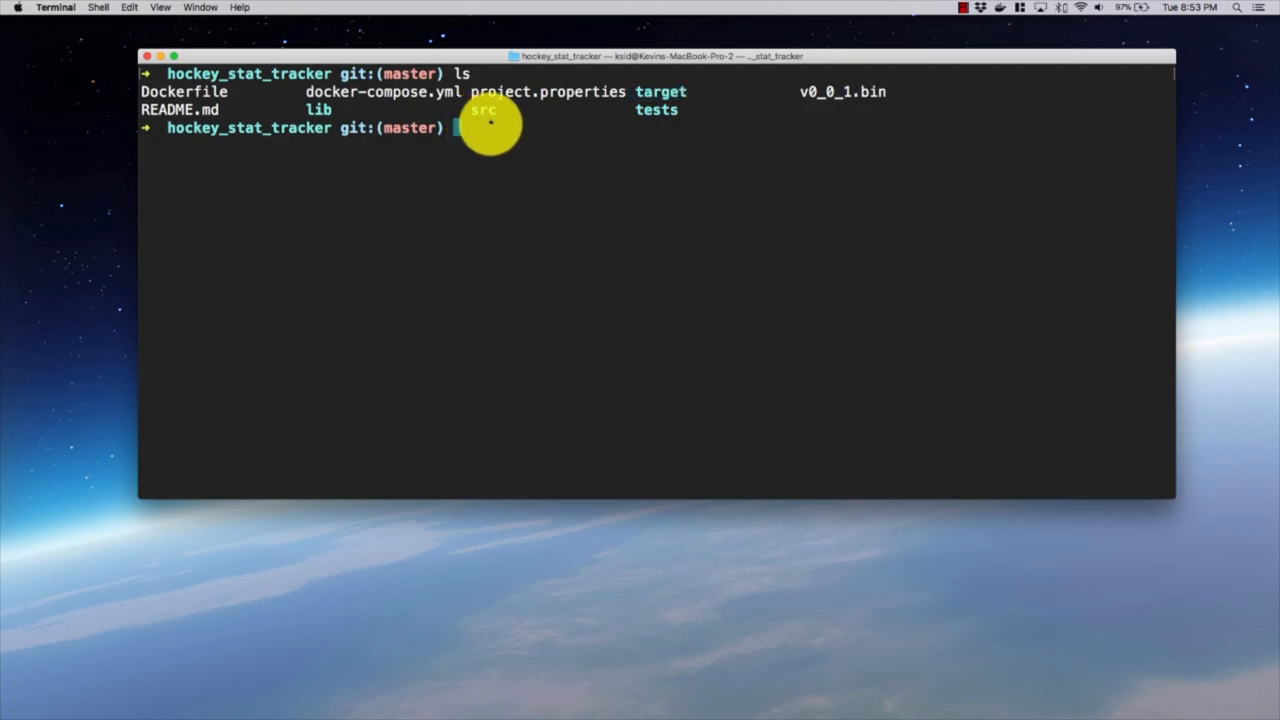
{"action": "type", "text": "cd target"}
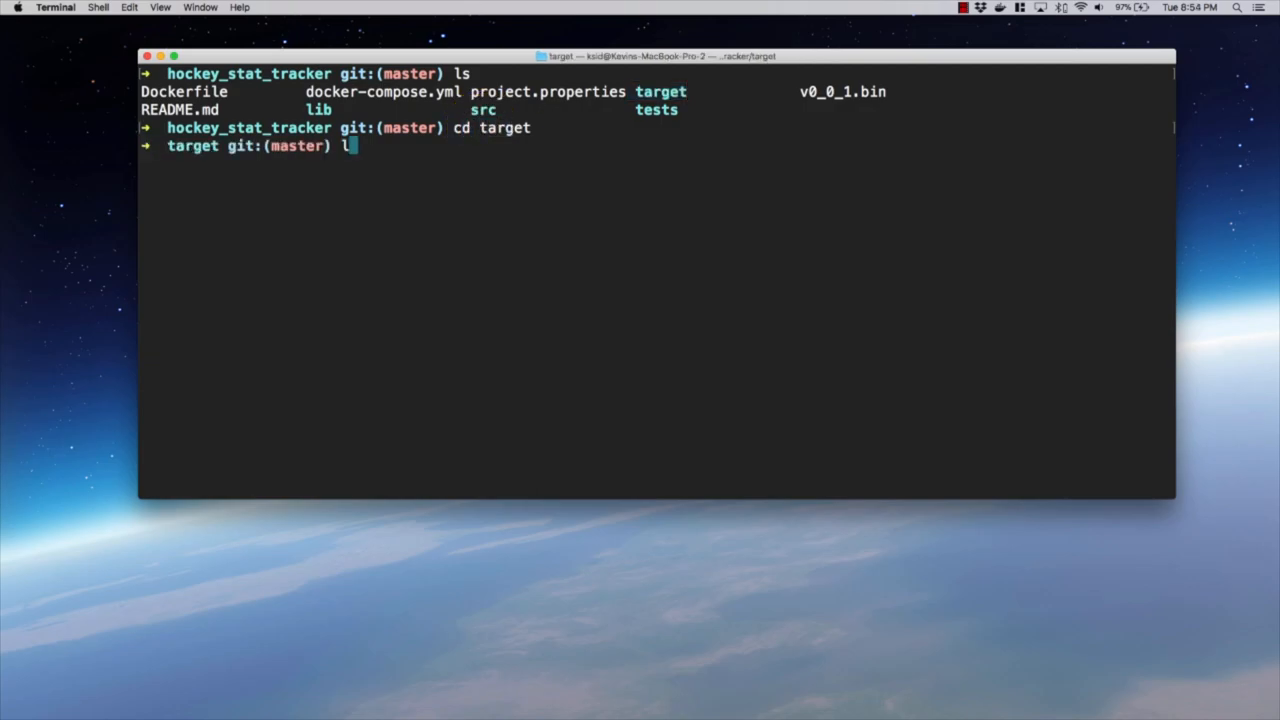
{"action": "key", "text": "Return"}
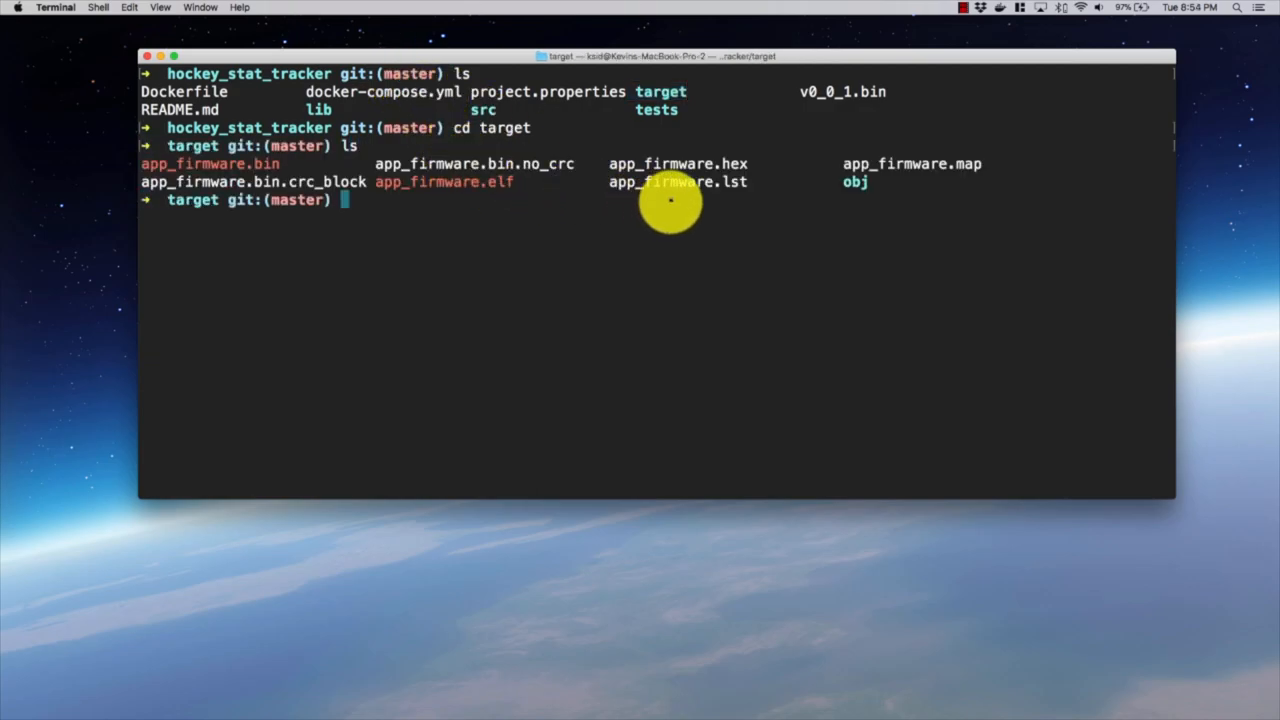
{"action": "mouse_move", "coordinate": [256, 164]}
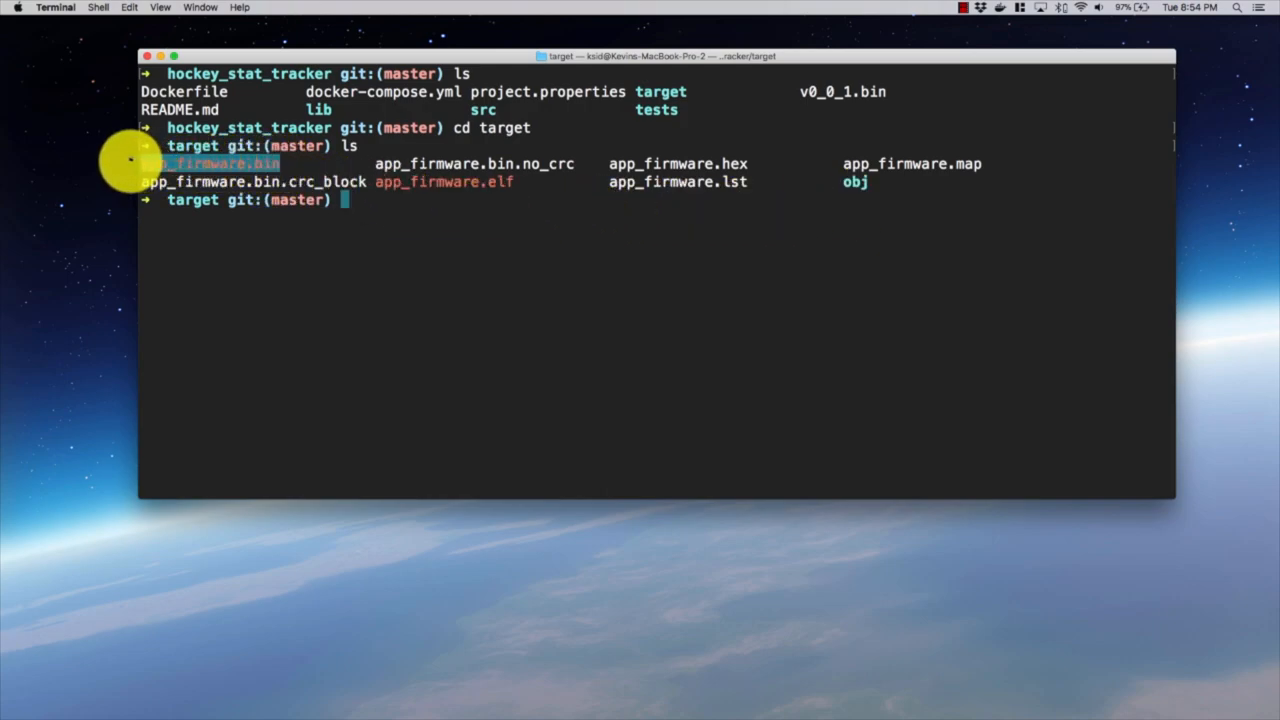
{"action": "mouse_move", "coordinate": [404, 212]}
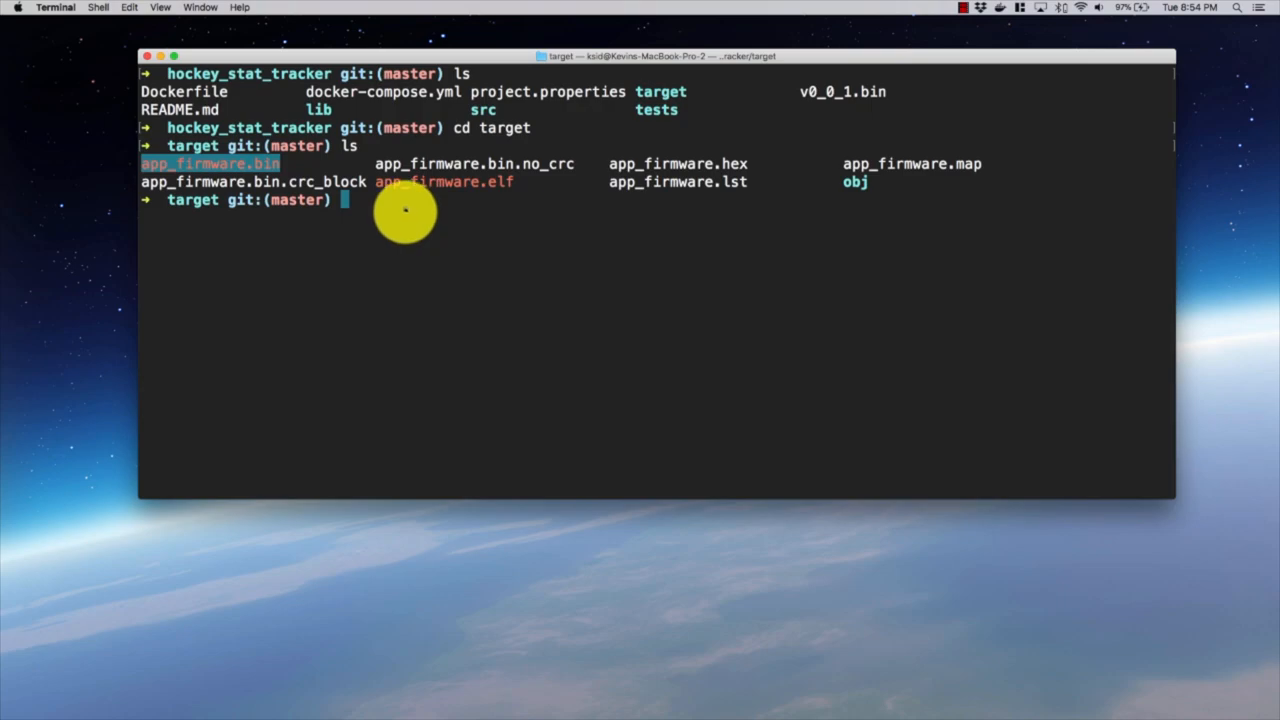
{"action": "type", "text": "partil"}
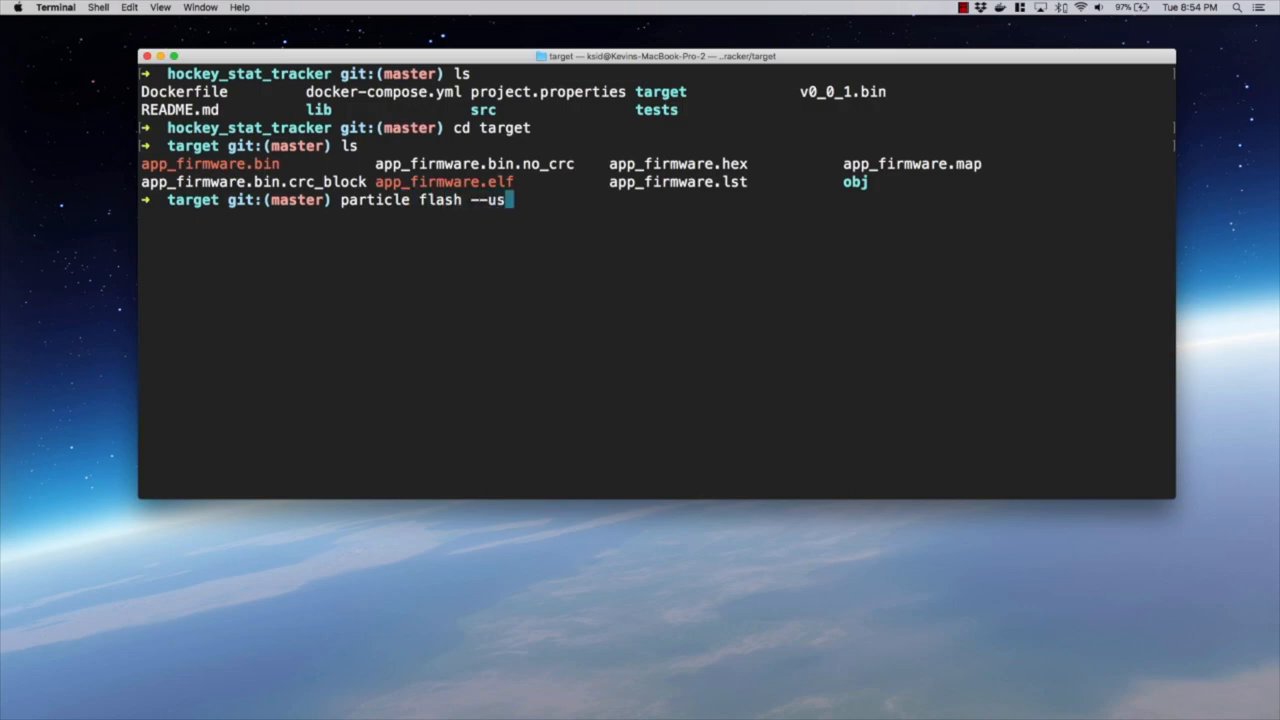
{"action": "type", "text": "b"}
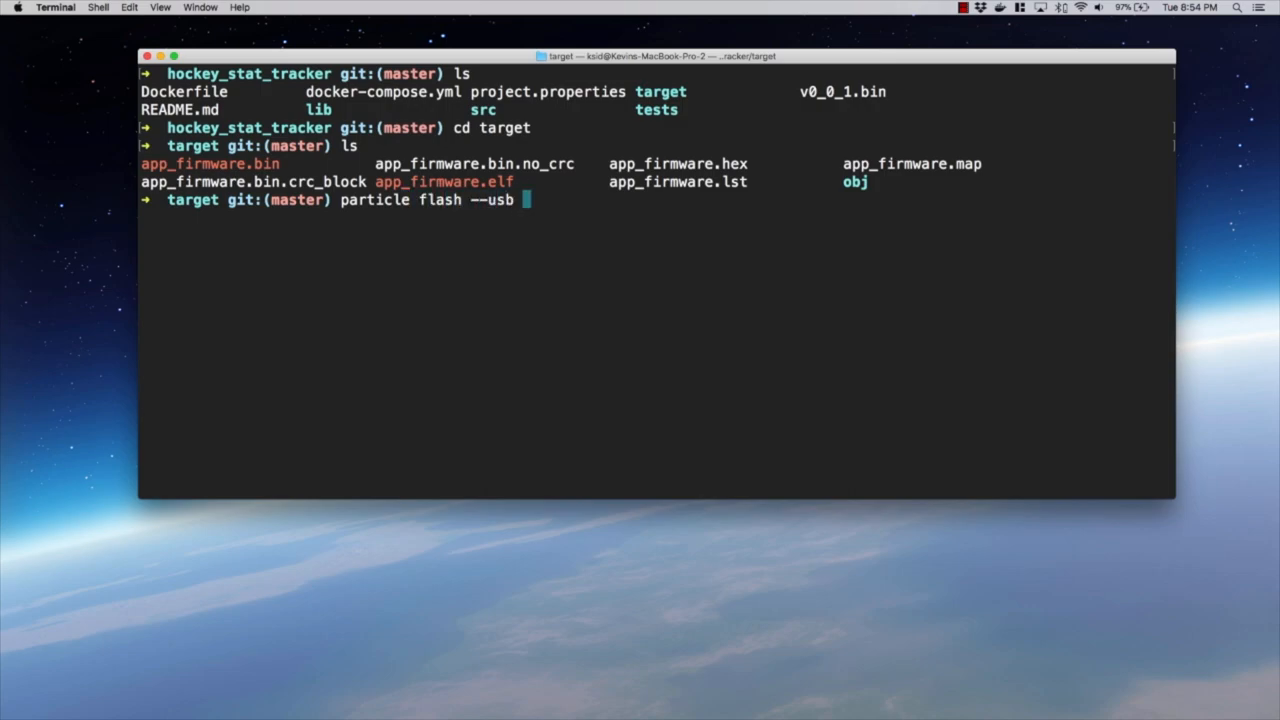
{"action": "type", "text": "app_firmware.bin"}
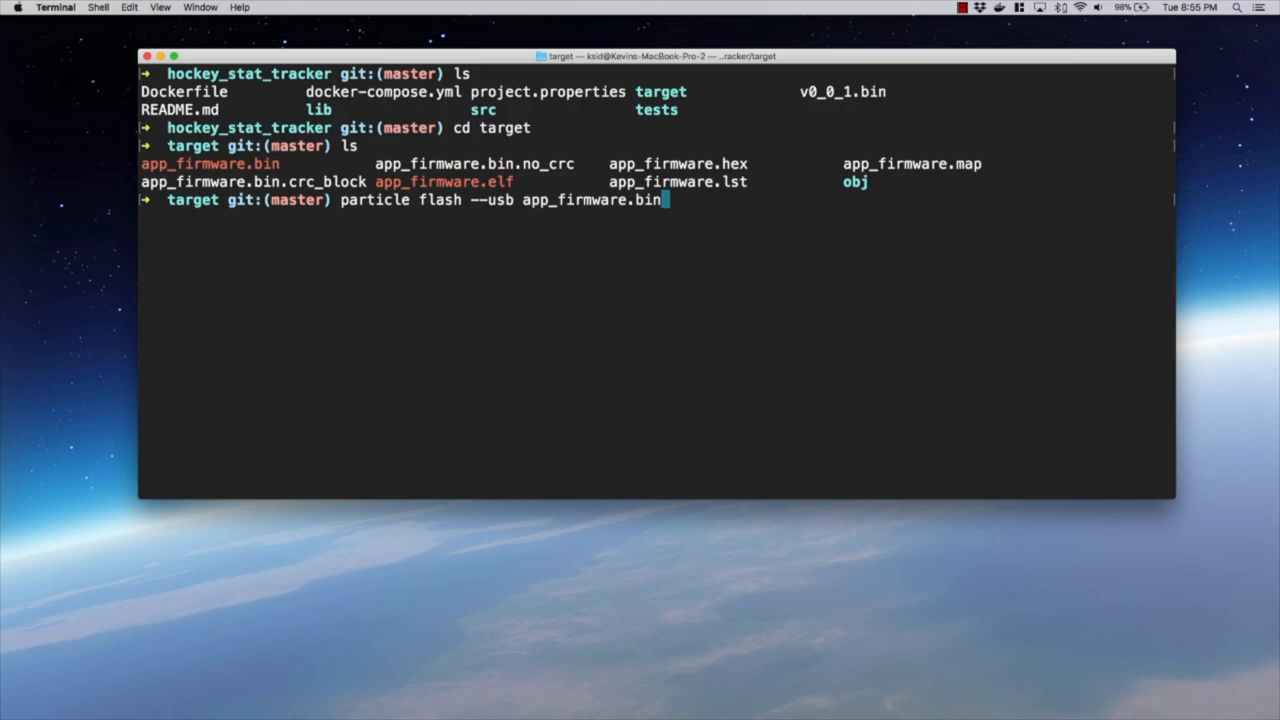
{"action": "key", "text": "Backspace"}
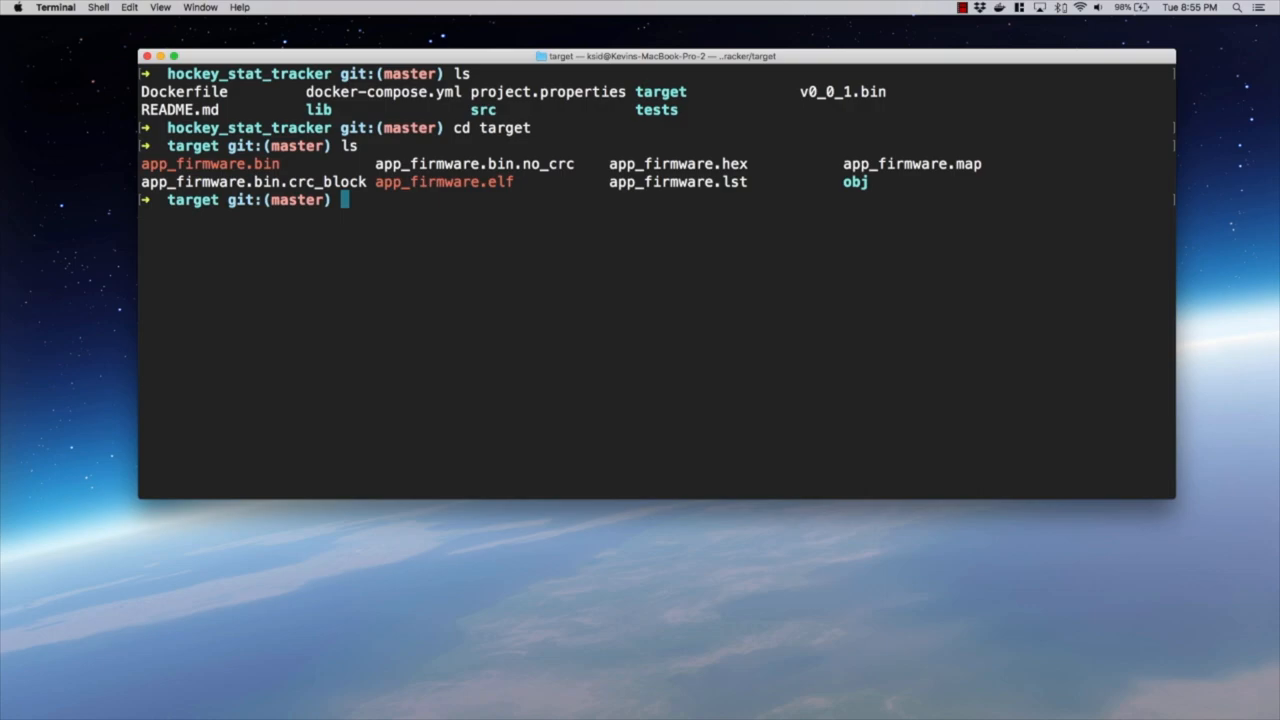
Return to hockey_stat_tracker with cd .. and print docker-compose.yml's build_firmware and build_app services.
{"action": "type", "text": "cat"}
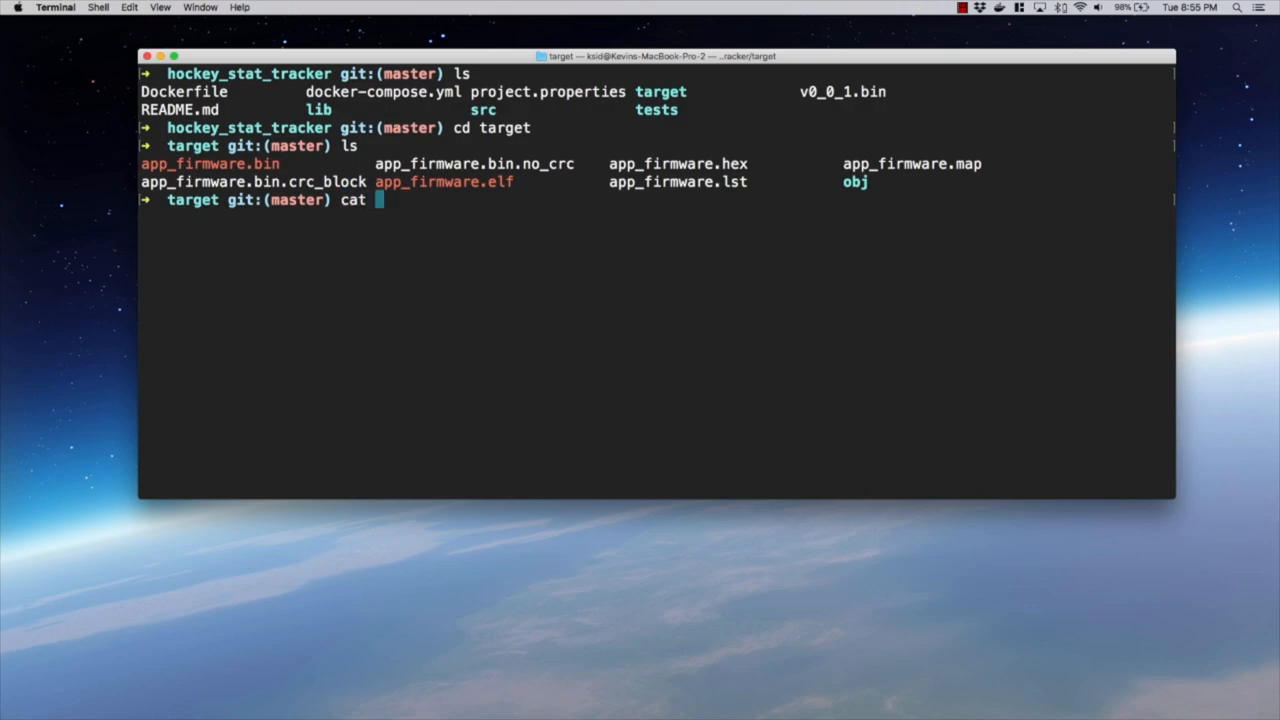
{"action": "type", "text": "docker"}
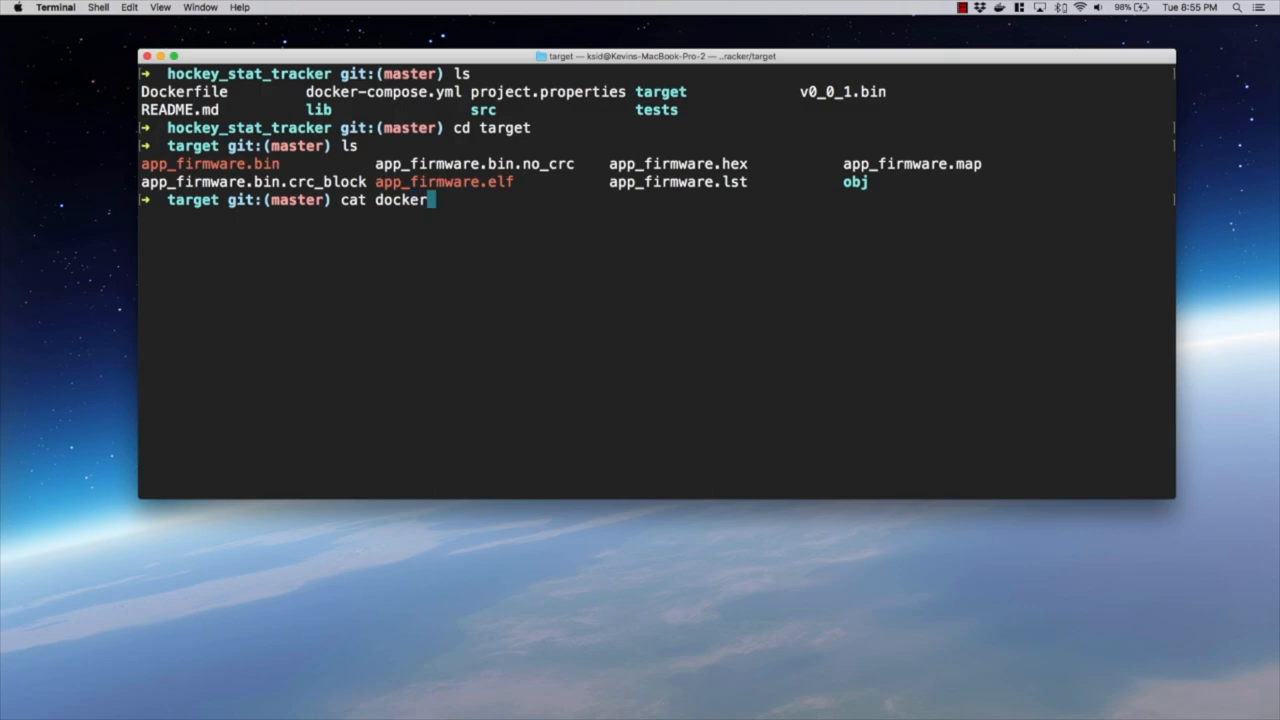
{"action": "key", "text": "Backspace"}
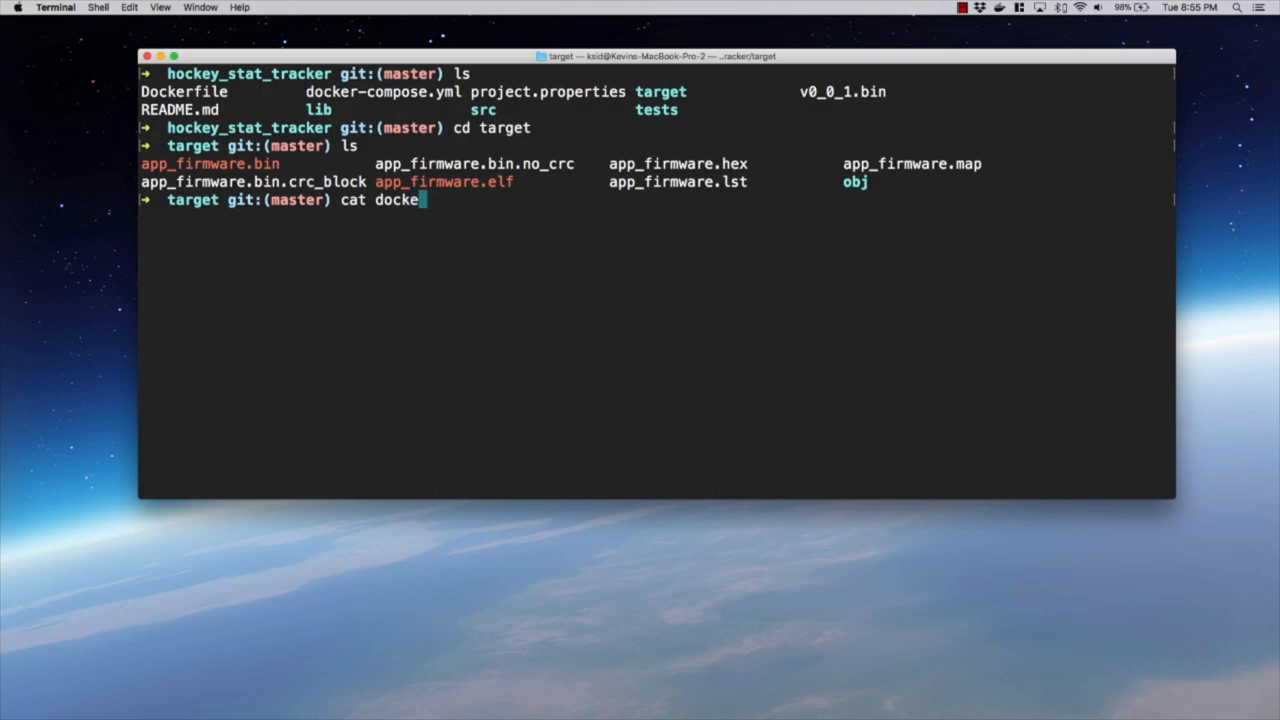
{"action": "type", "text": "cd .."}
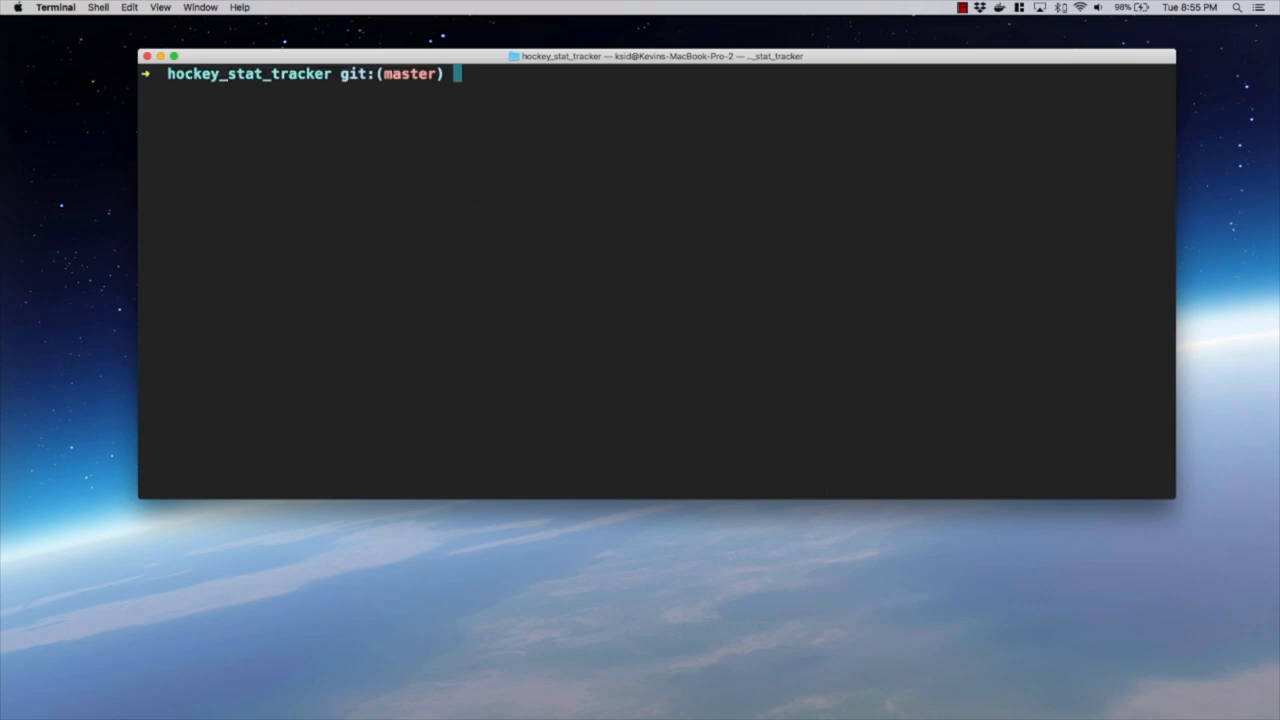
{"action": "type", "text": "cat docker"}
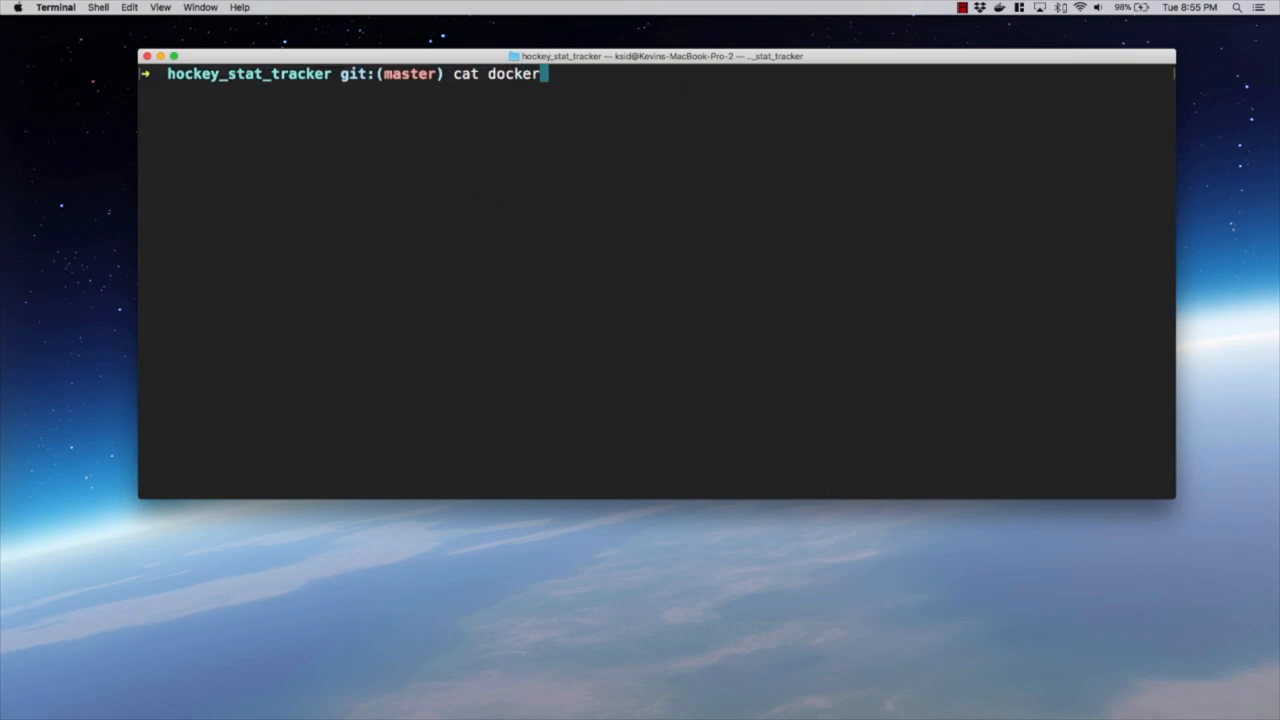
{"action": "key", "text": "Return"}
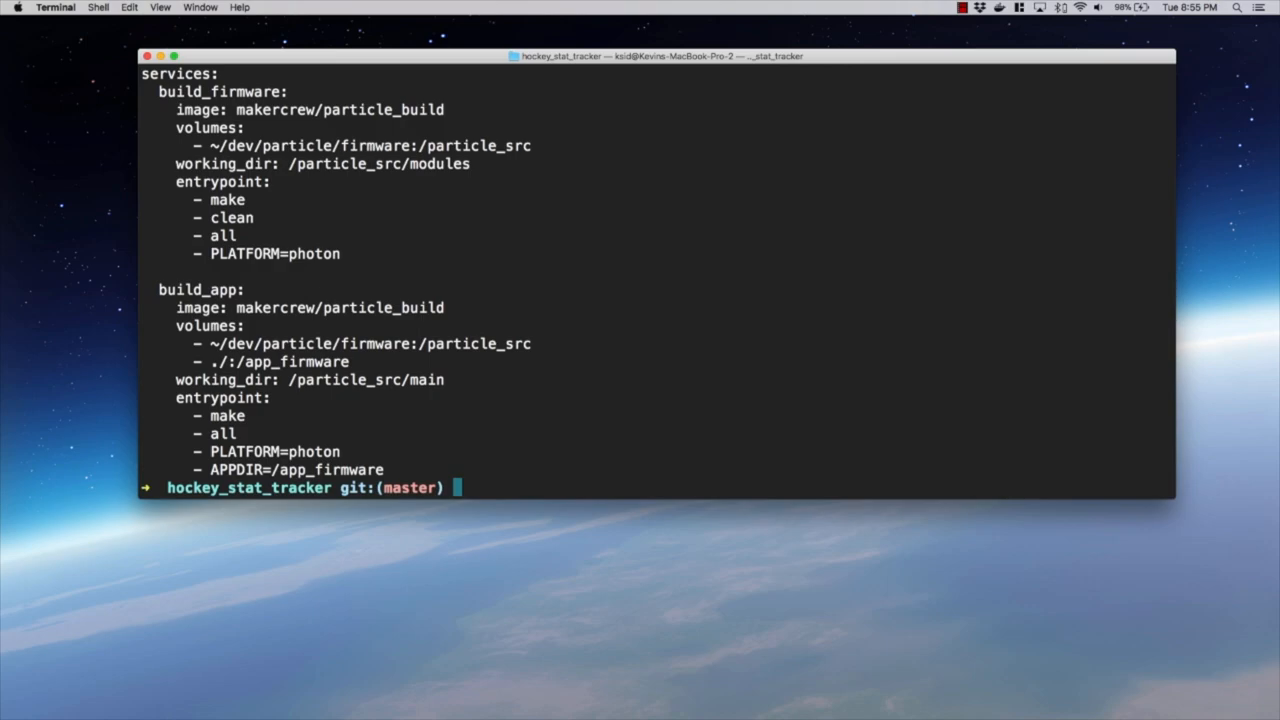
{"action": "mouse_move", "coordinate": [284, 242]}
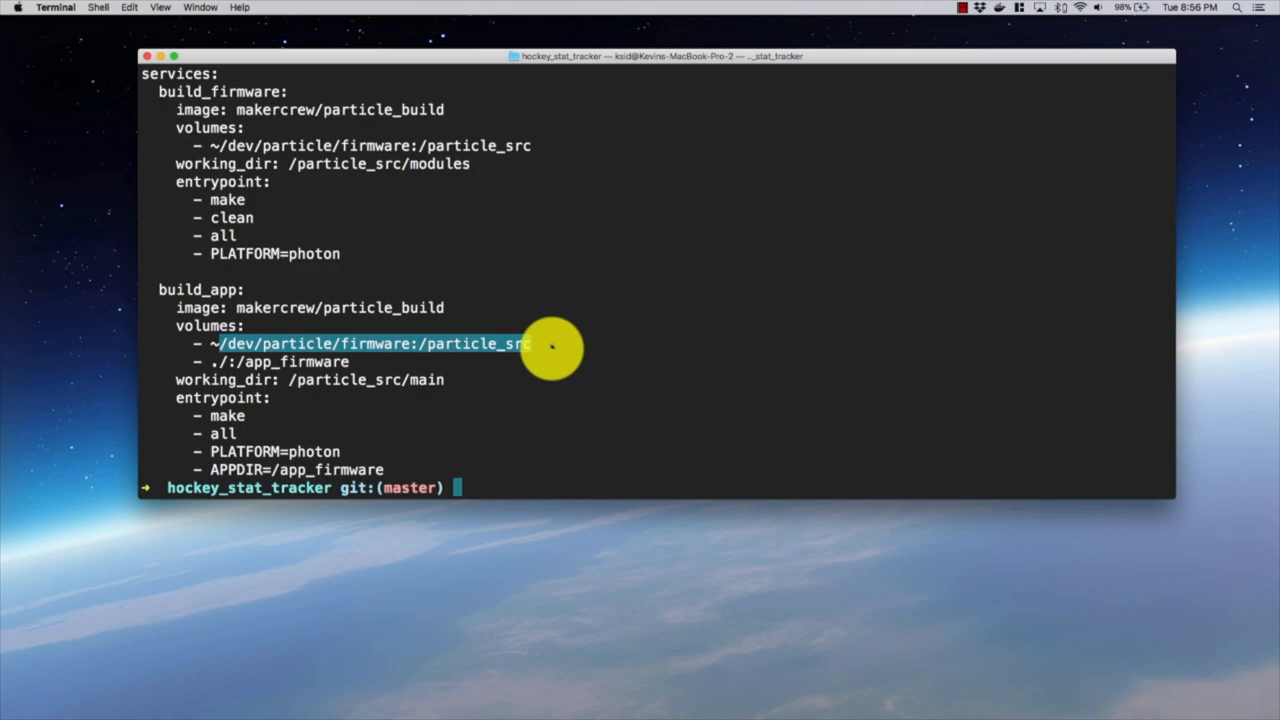
{"action": "mouse_move", "coordinate": [518, 488]}
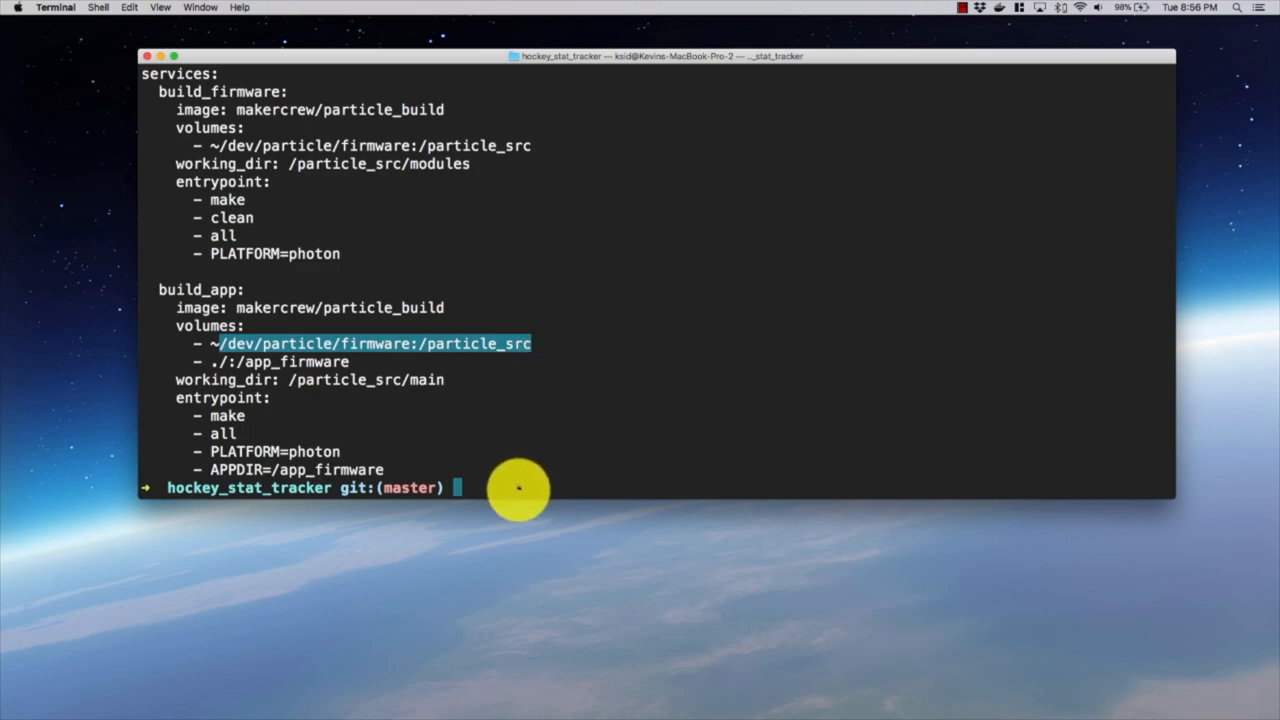
Run build_puck and follow the firmware rebuild output with its 'git: Command not found' messages.
{"action": "type", "text": "build"}
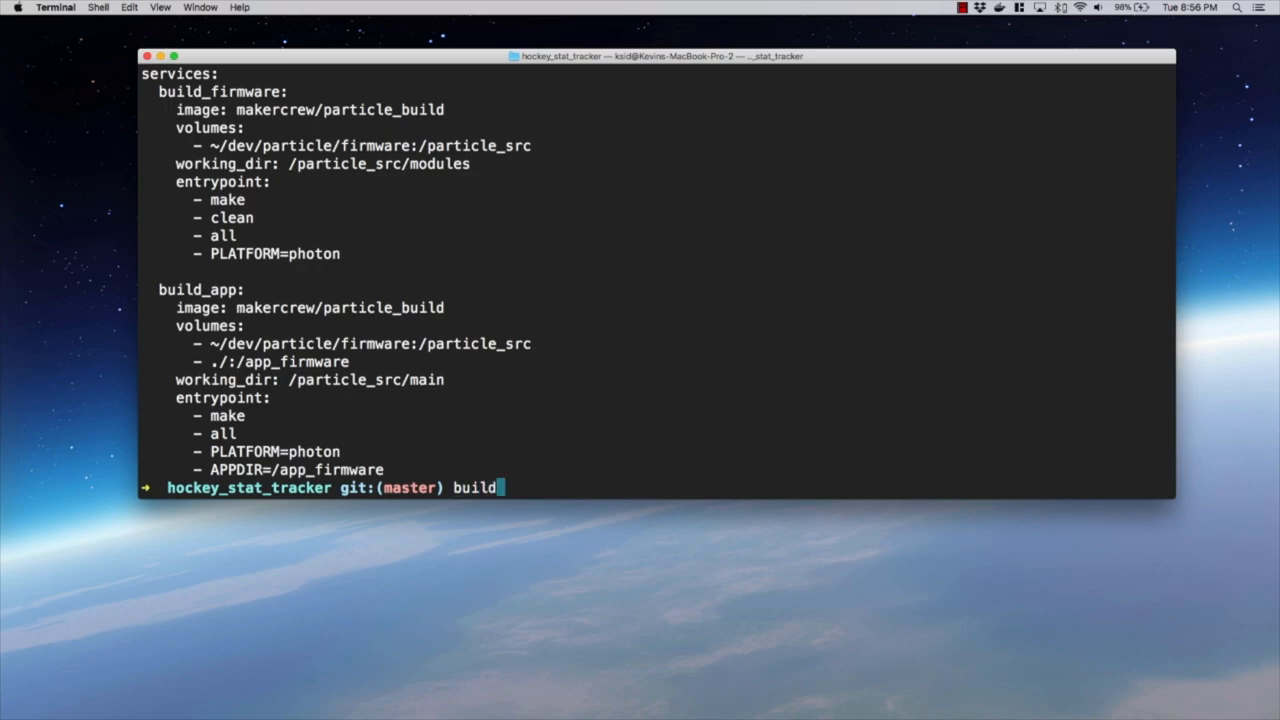
{"action": "type", "text": "_"}
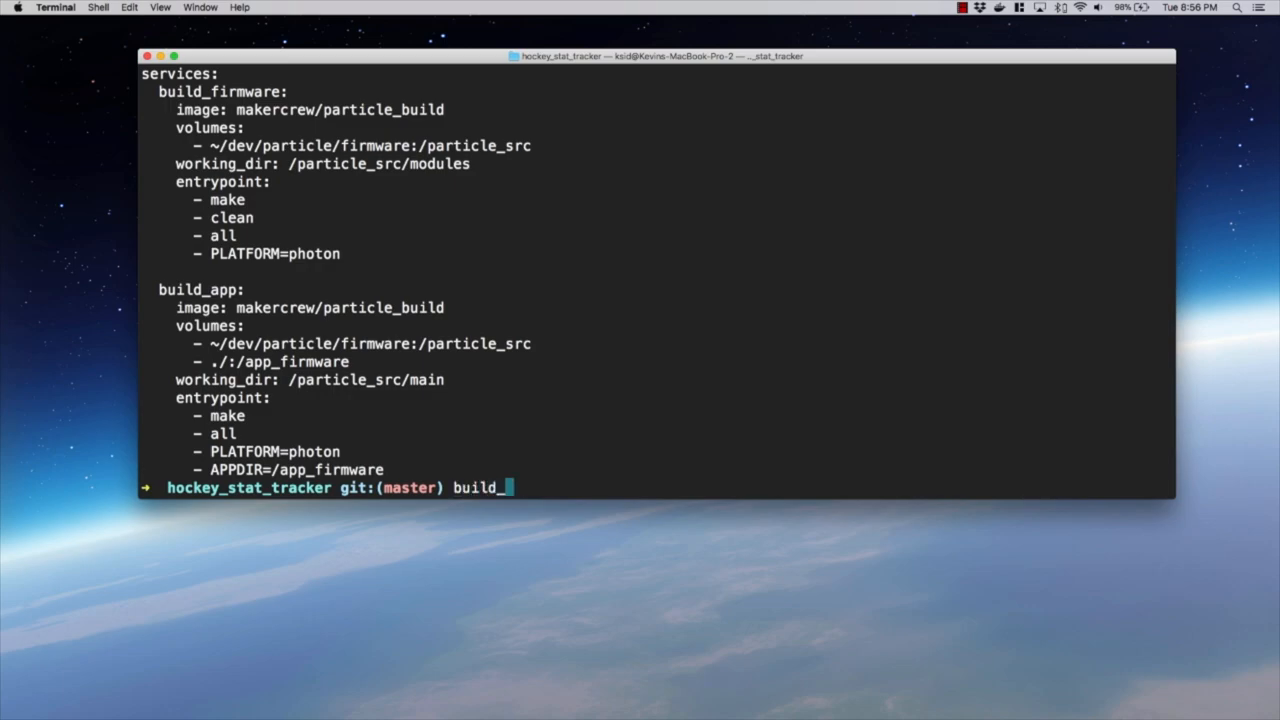
{"action": "type", "text": "puck"}
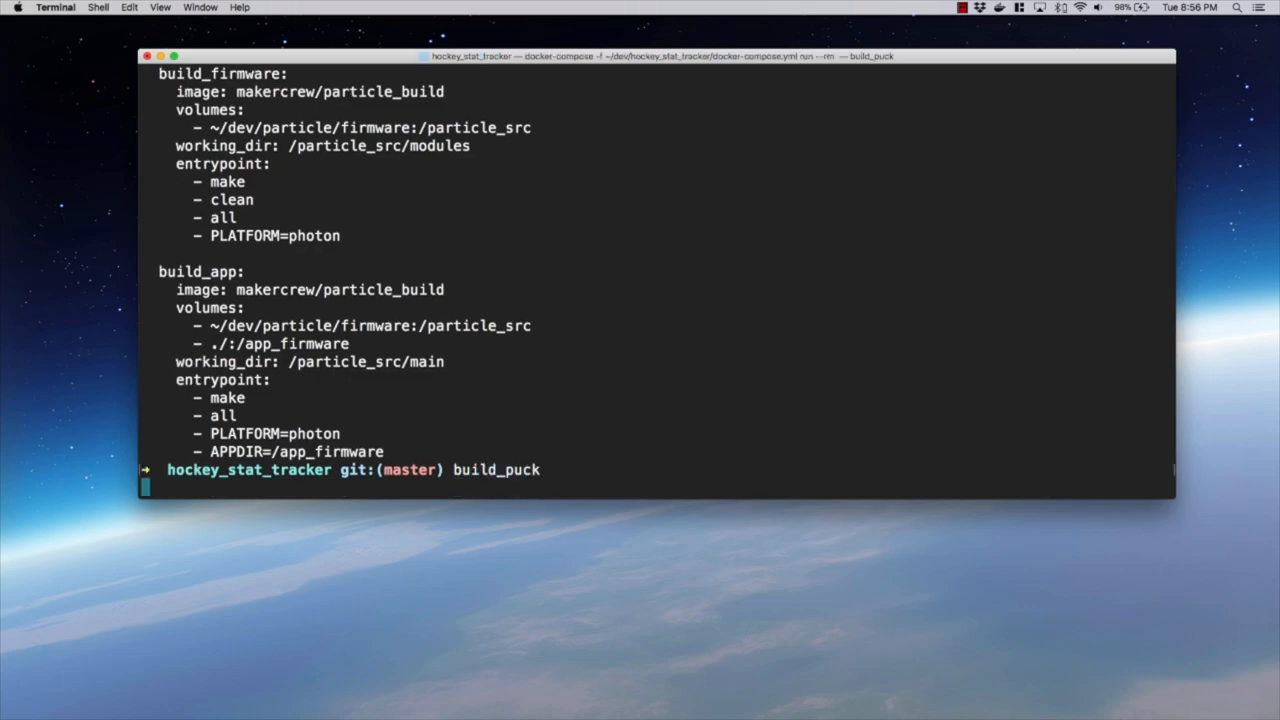
{"action": "key", "text": "Return"}
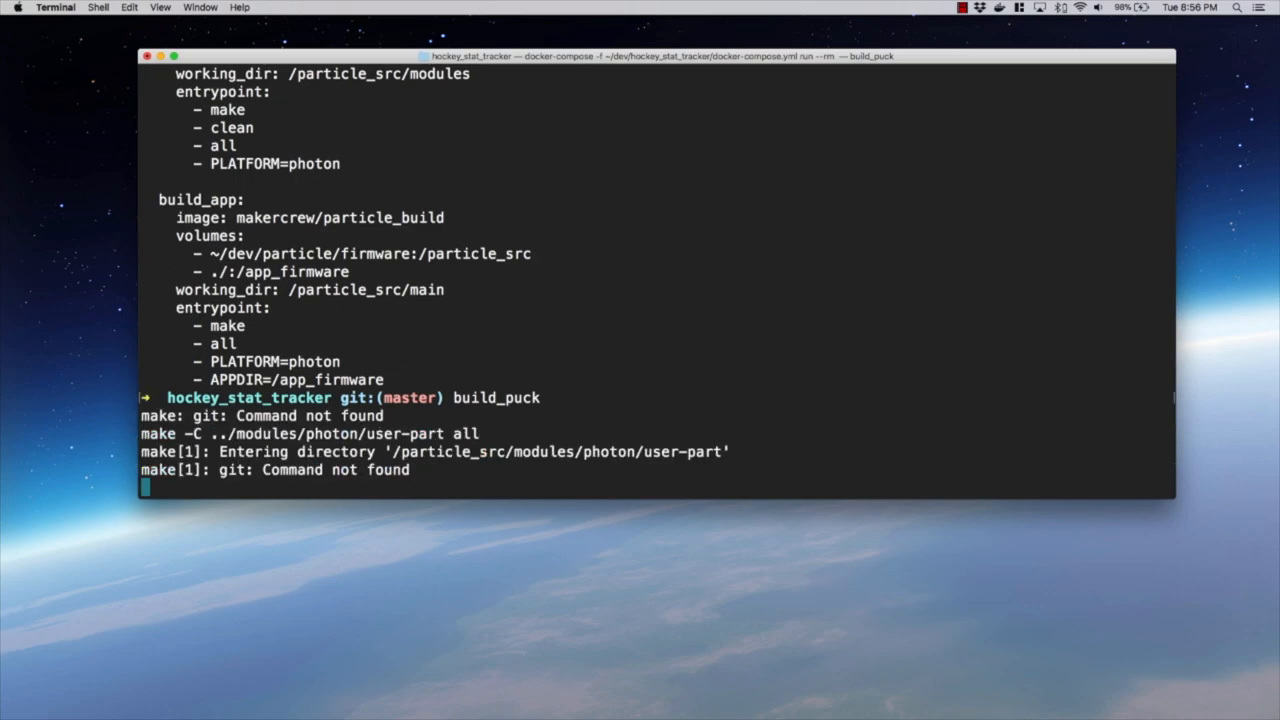
{"action": "scroll", "scroll_direction": "down", "scroll_amount": 3}
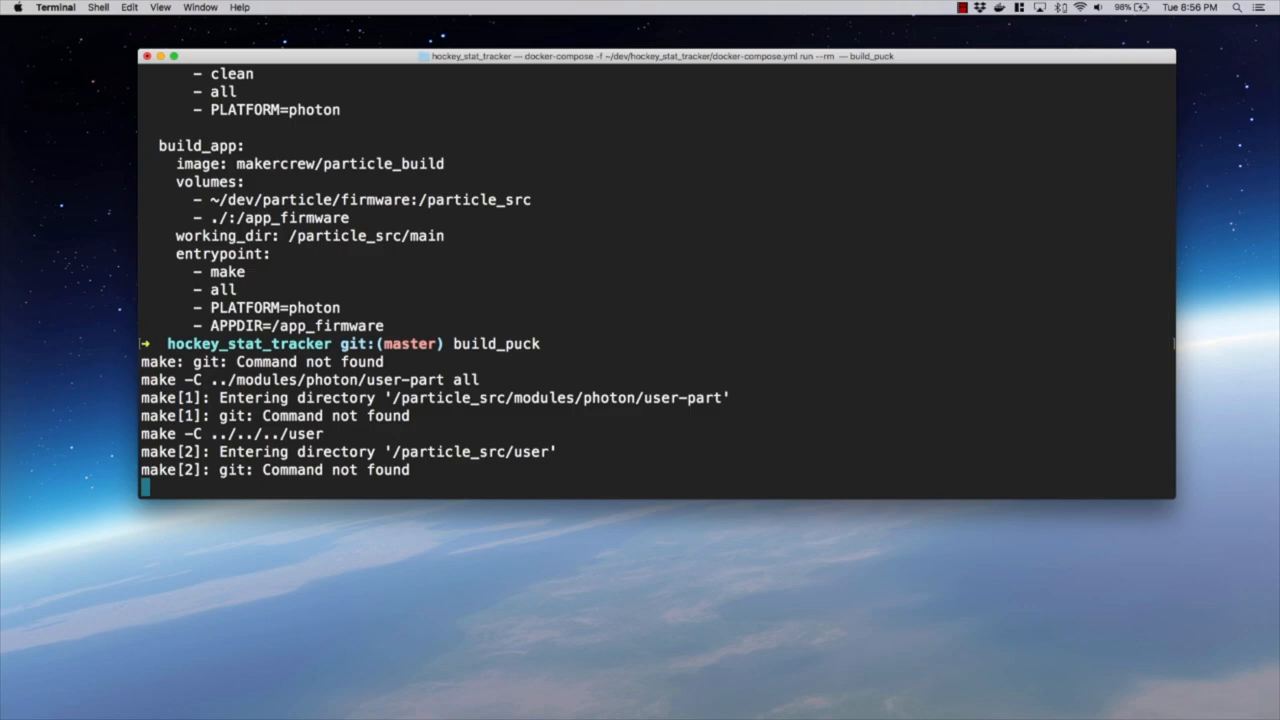
{"action": "scroll", "scroll_direction": "down", "scroll_amount": 3}
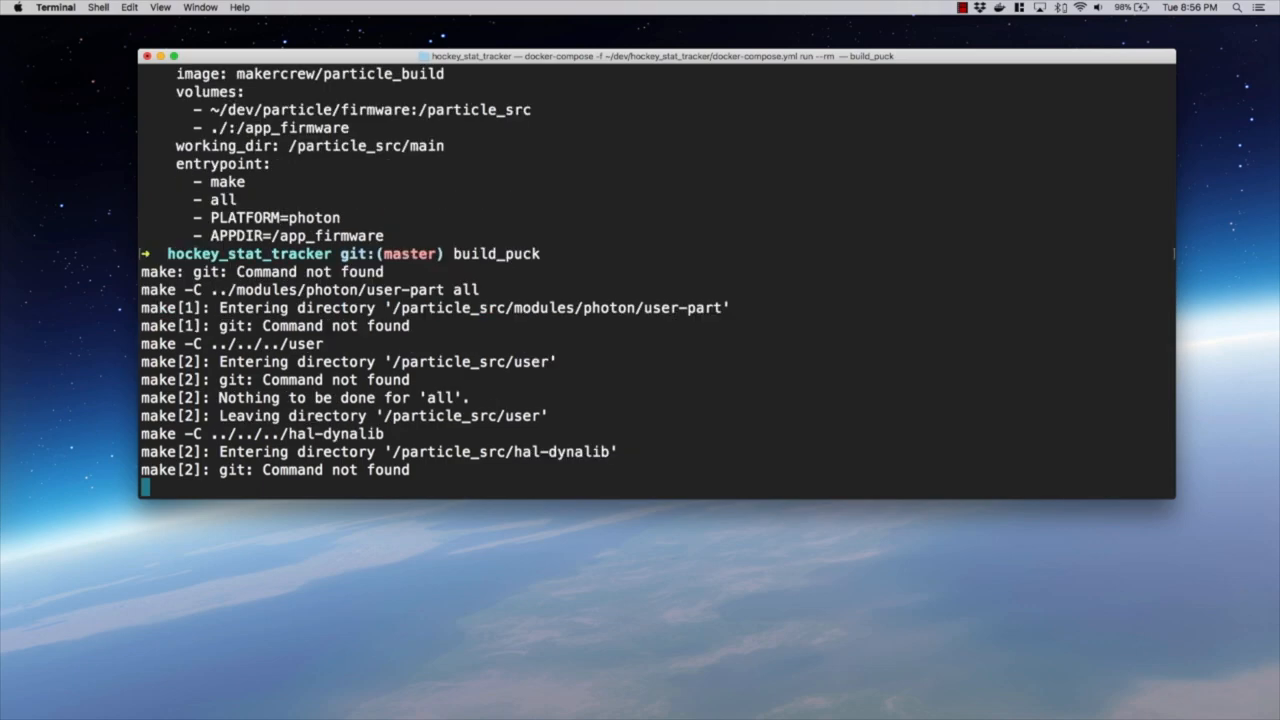